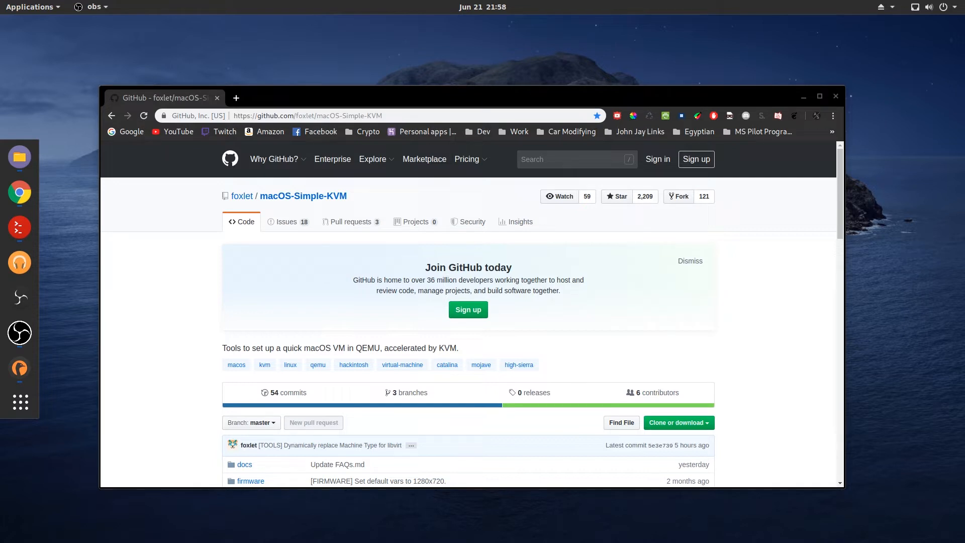
mouse_move(189, 169)
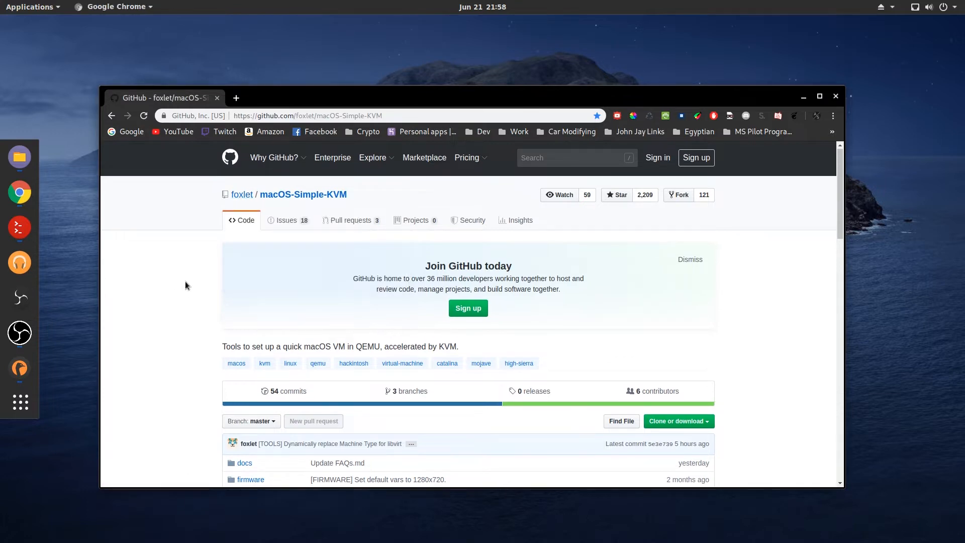
Step: Scroll the README through Getting Started and Step 1, then focus the Terminator window
scroll("down", 3)
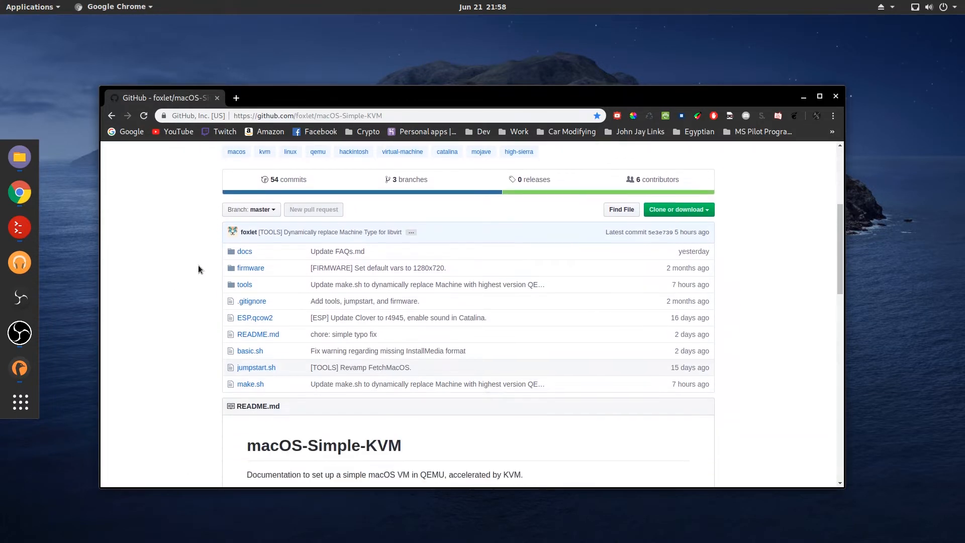
scroll("down", 3)
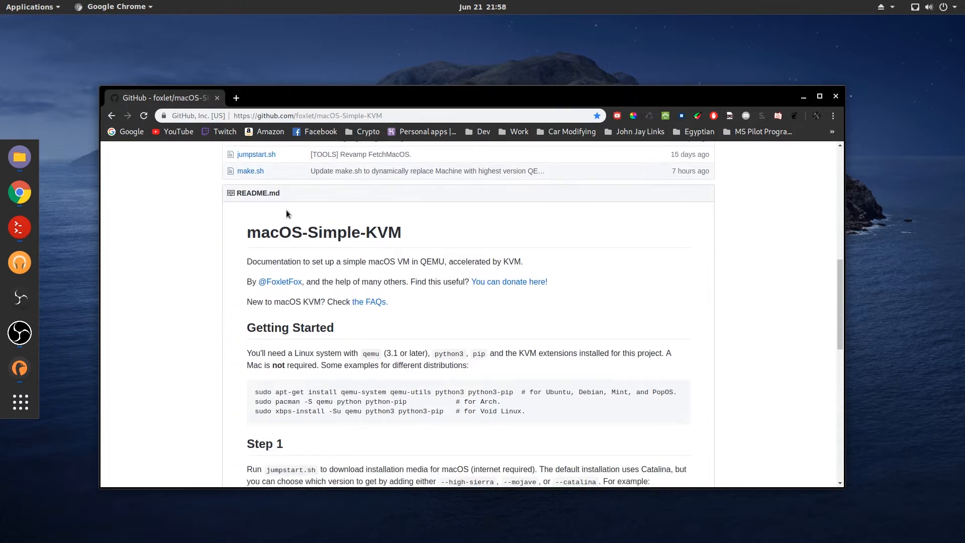
scroll("down", 3)
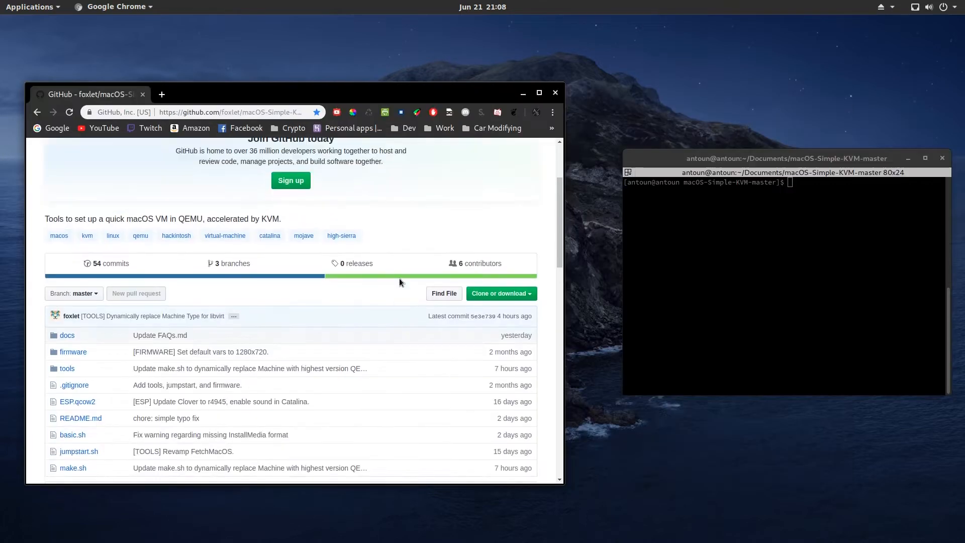
scroll("up", 3)
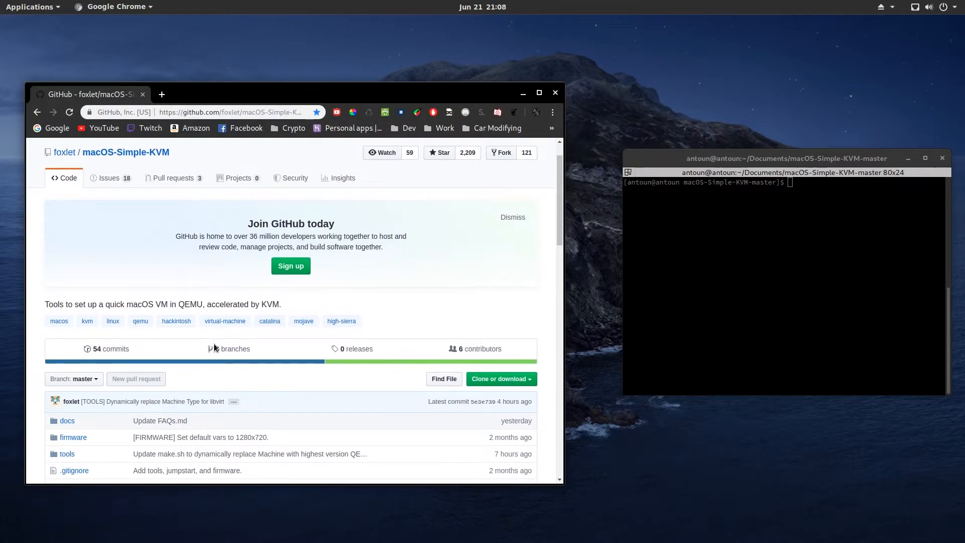
scroll("down", 3)
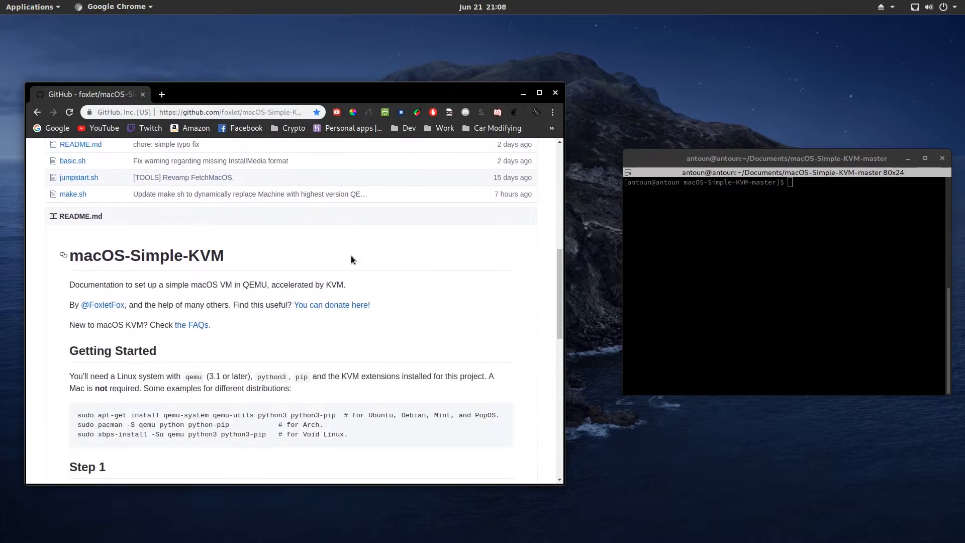
scroll("down", 3)
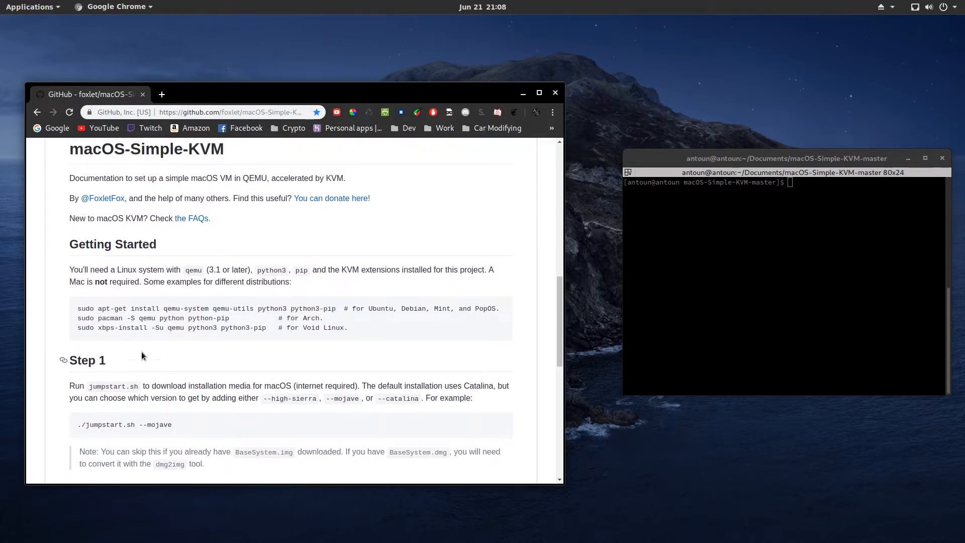
scroll("up", 3)
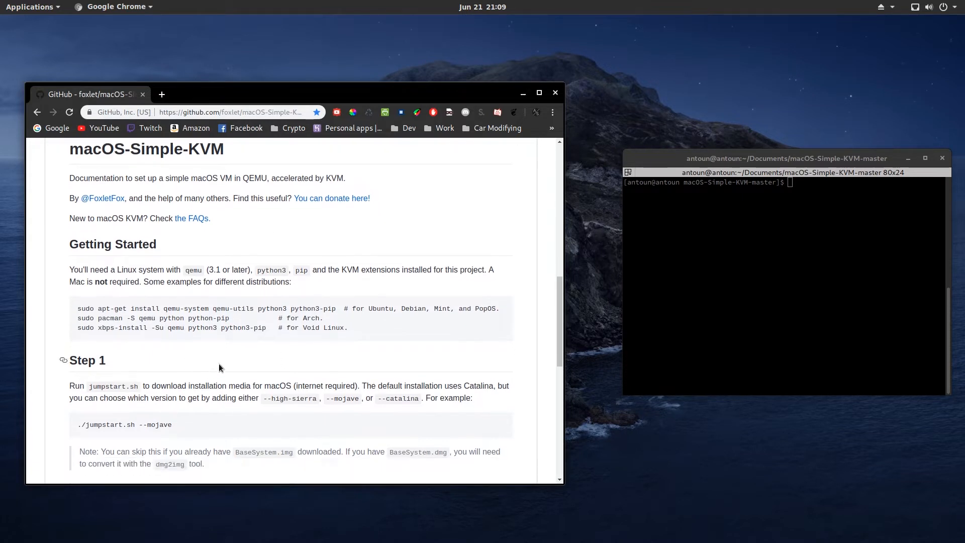
left_click(714, 281)
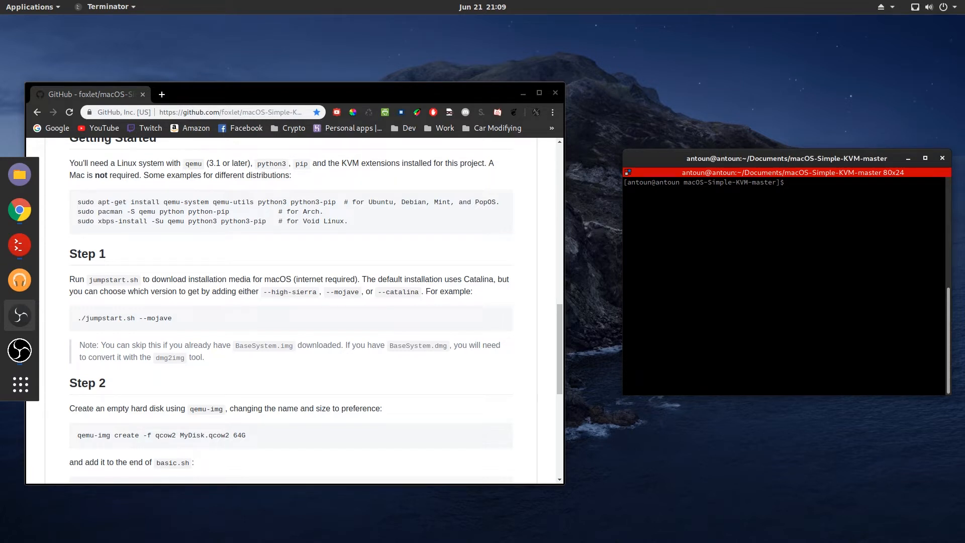
Step: Run ./jumpstart.sh --high-sierra to fetch BaseSystem and convert it to BaseSystem.img
type("./")
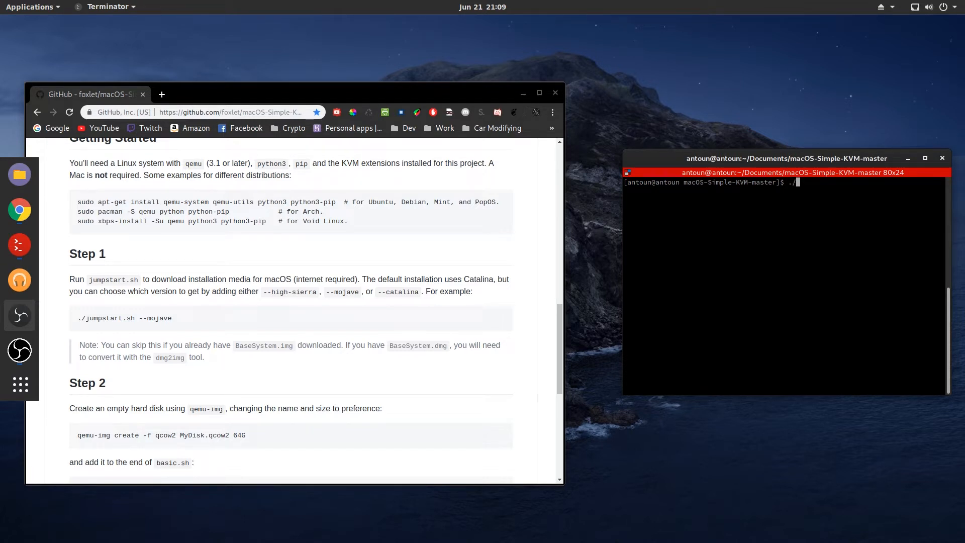
type("jumpstart.sh --high-s")
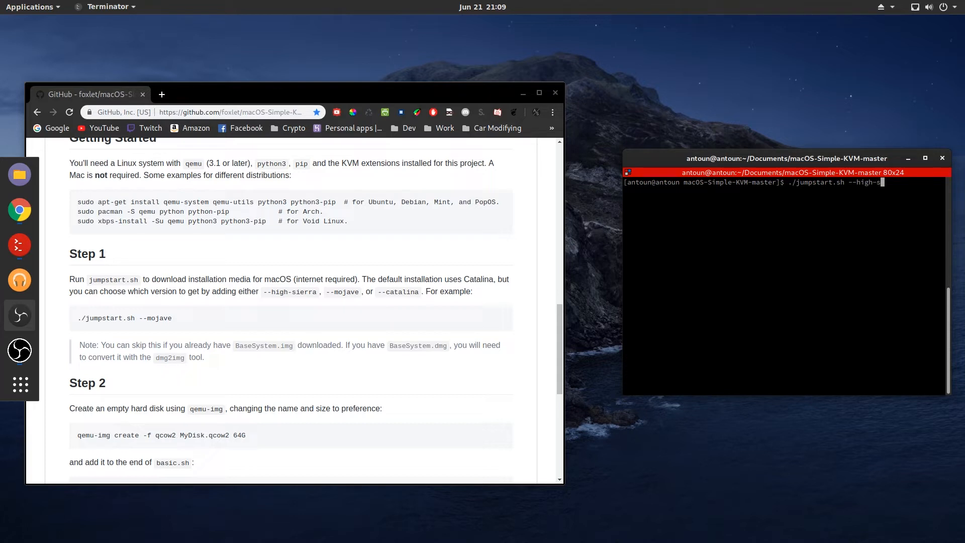
type("ierr")
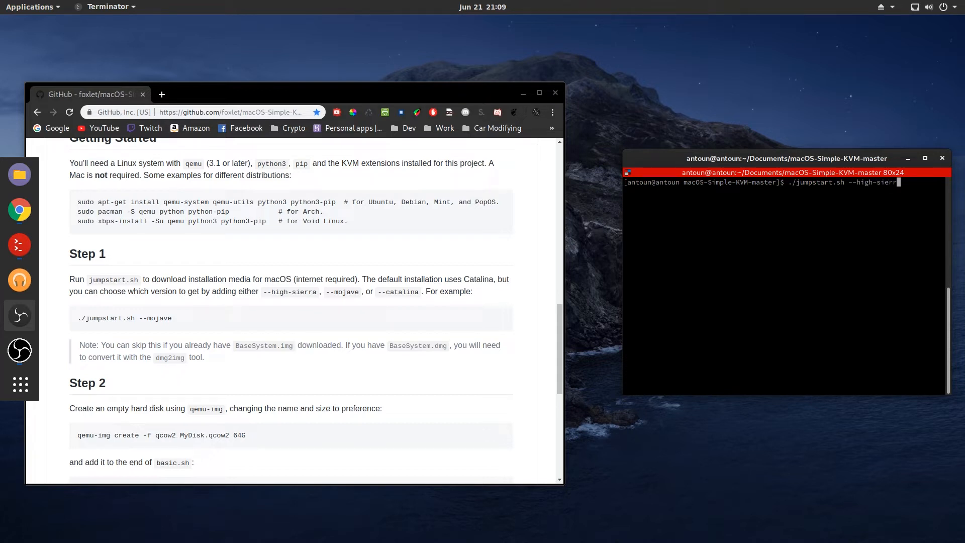
key("Return")
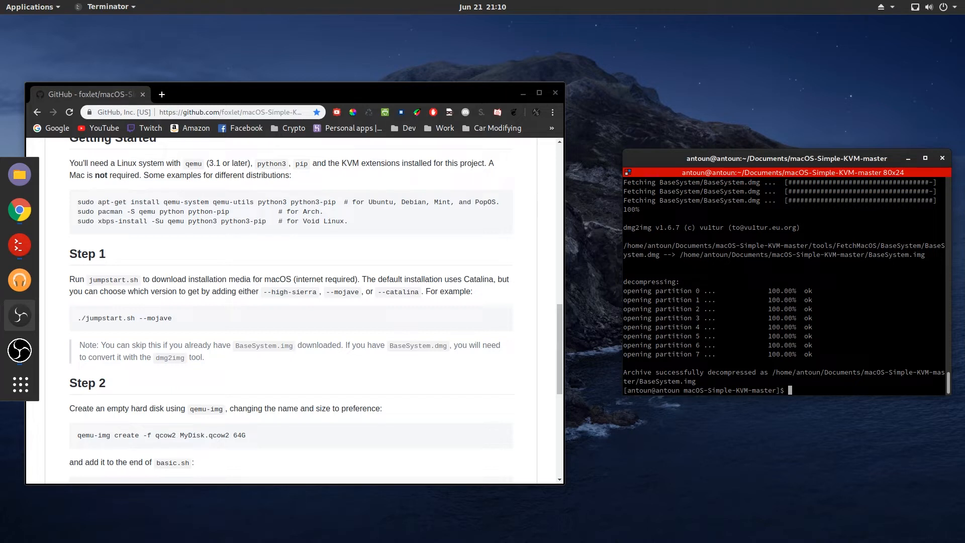
mouse_move(682, 276)
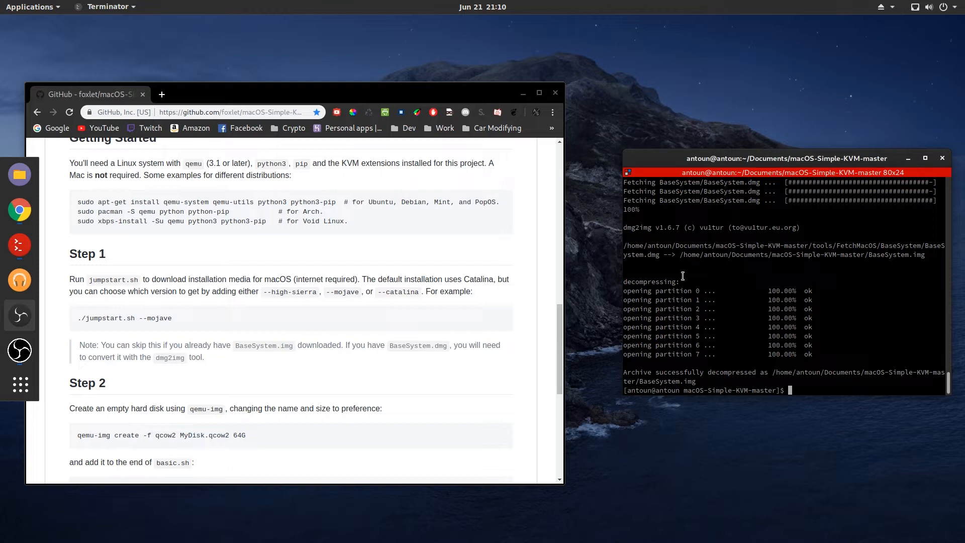
Step: Create the 45G qcow2 disk image mac.qcow2 with qemu-img create
scroll("down", 3)
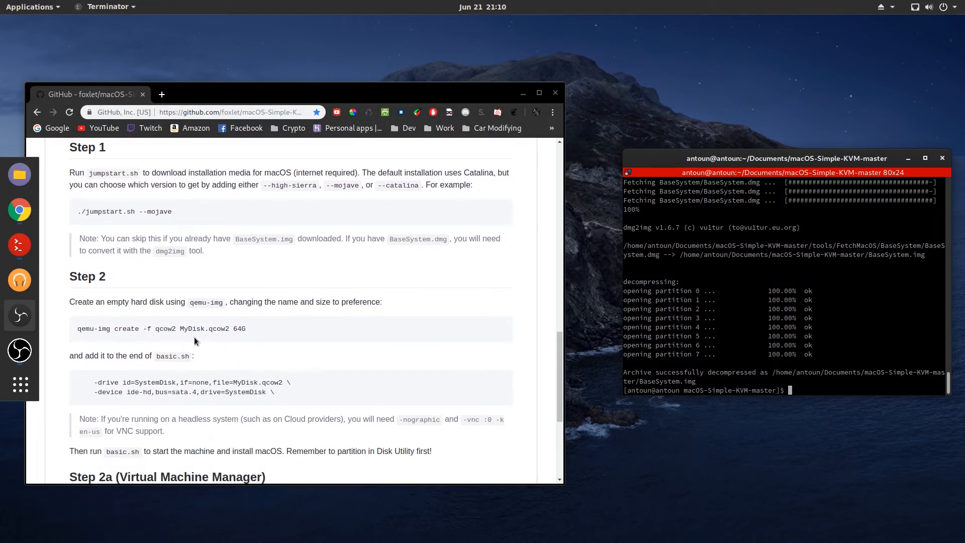
mouse_move(792, 386)
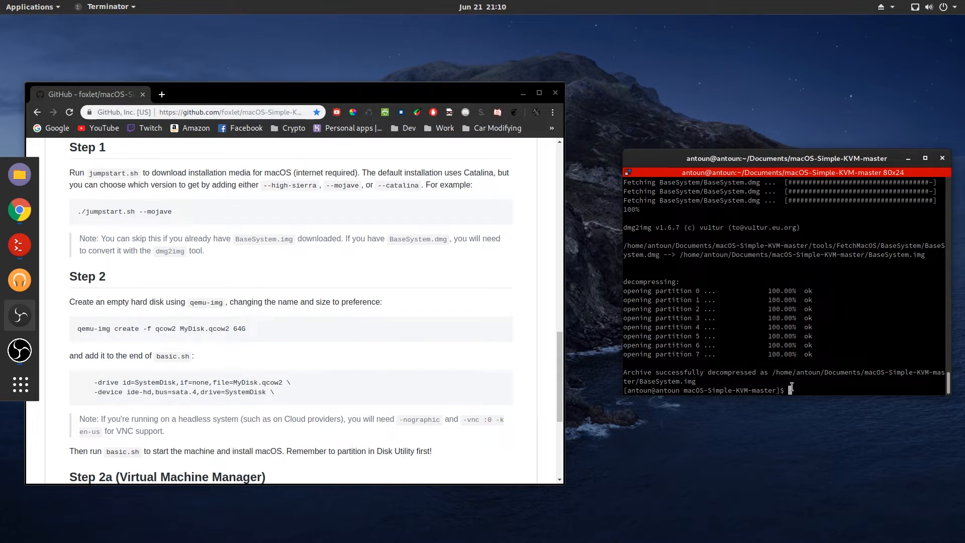
type("qemu-img create")
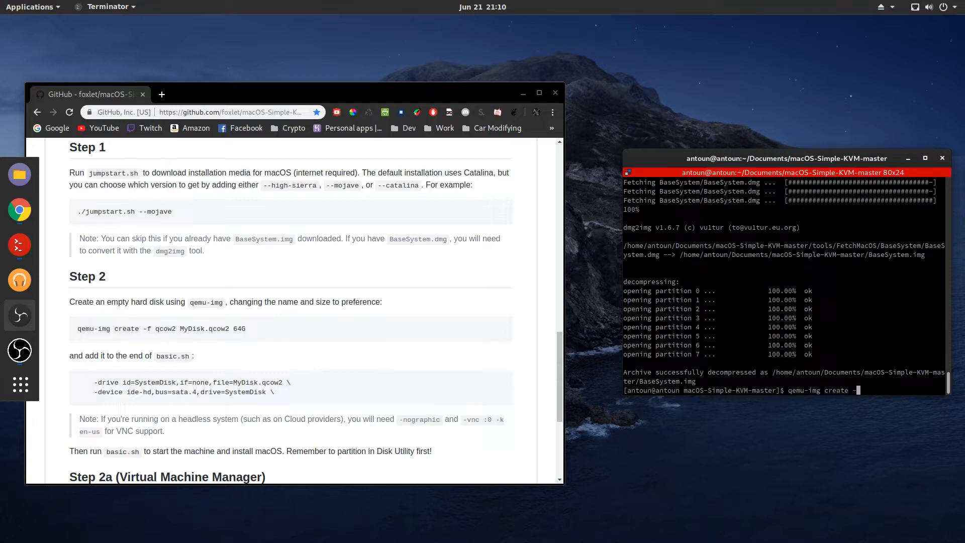
type("-f qcow2")
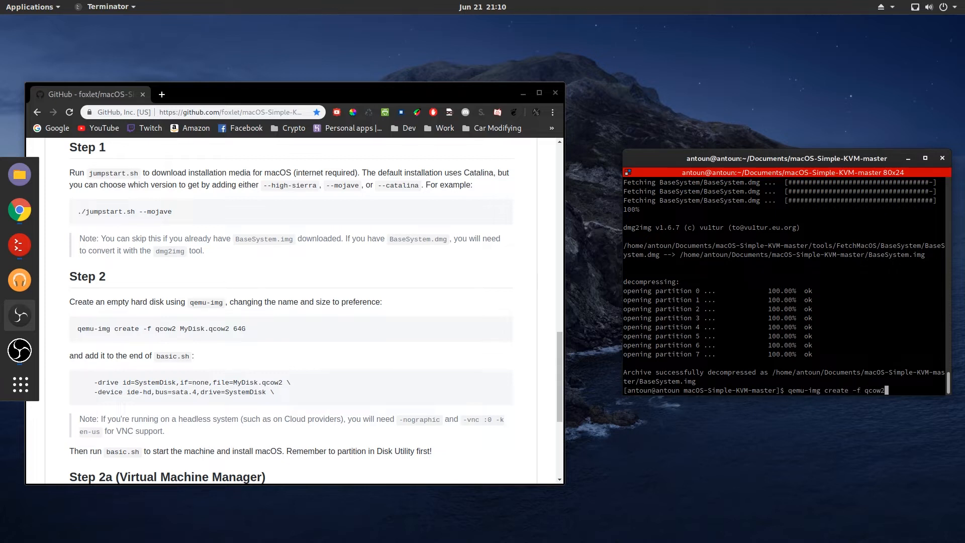
type("mac.qcow2")
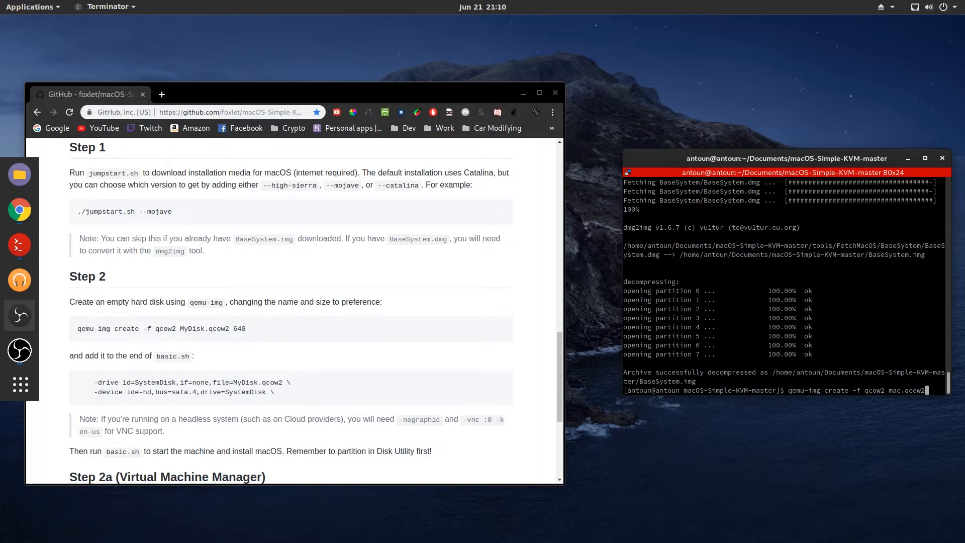
type("45G")
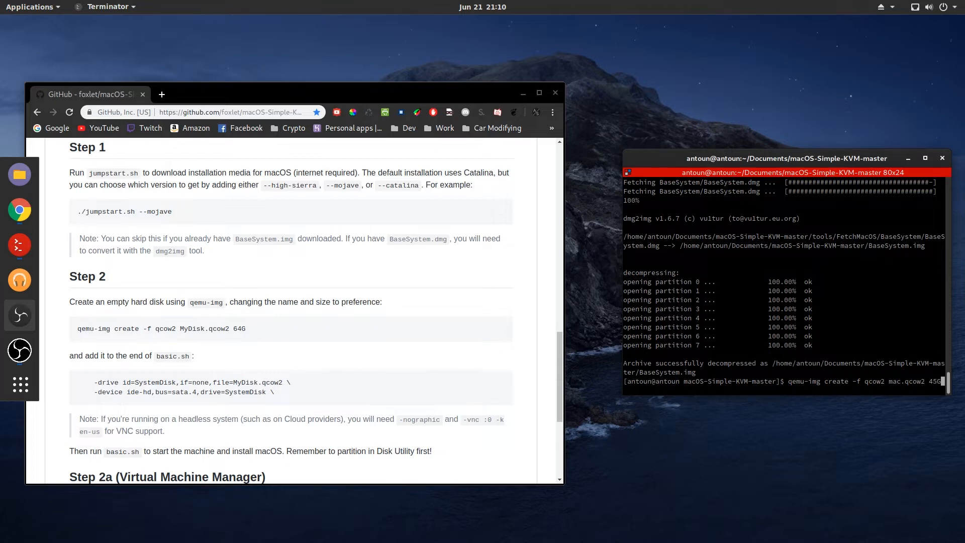
key("Return")
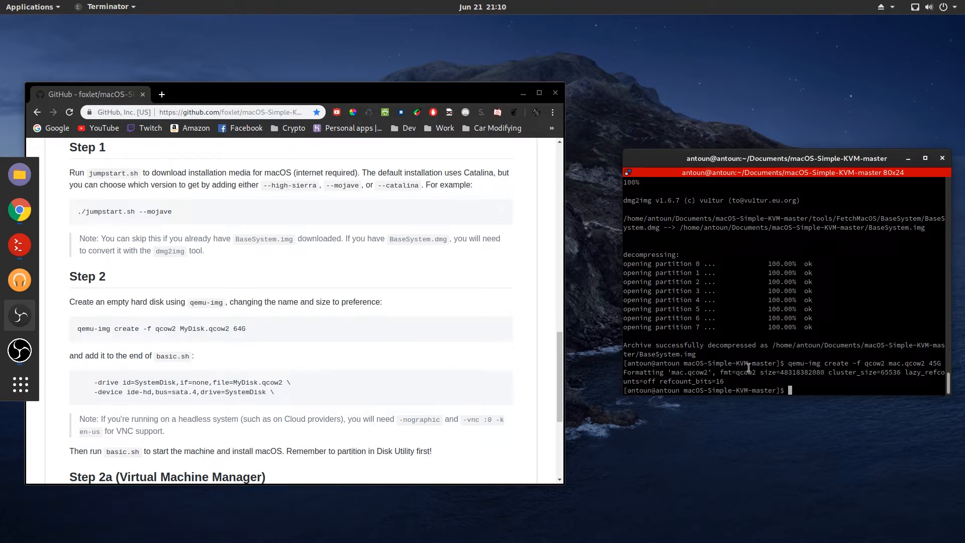
scroll("down", 3)
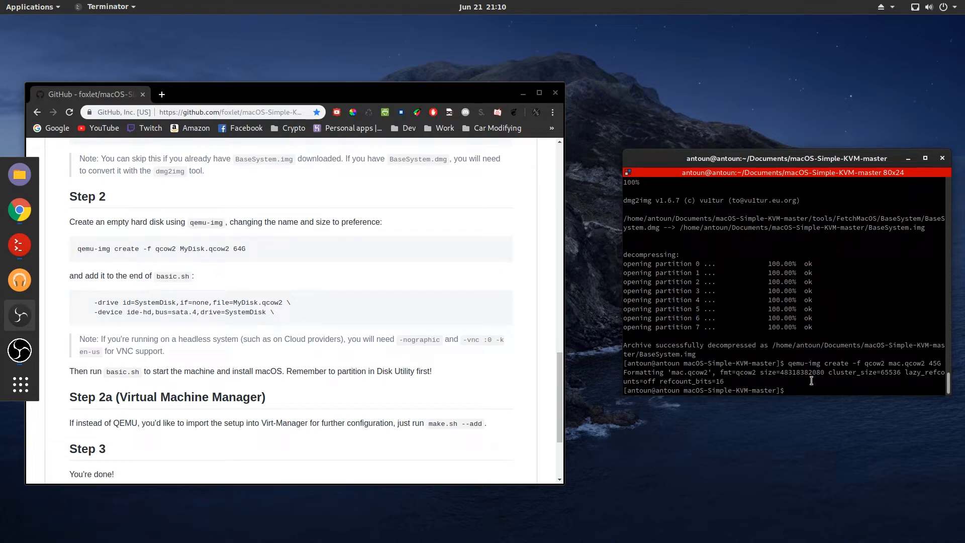
Step: Open basic.sh in nano with sudo and scroll to its final lines
type("sudo")
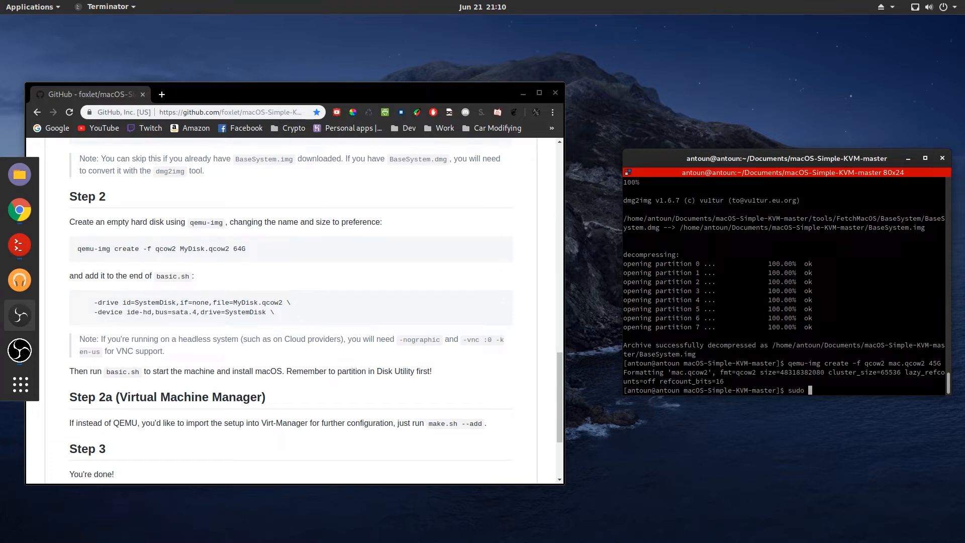
type("nano bas")
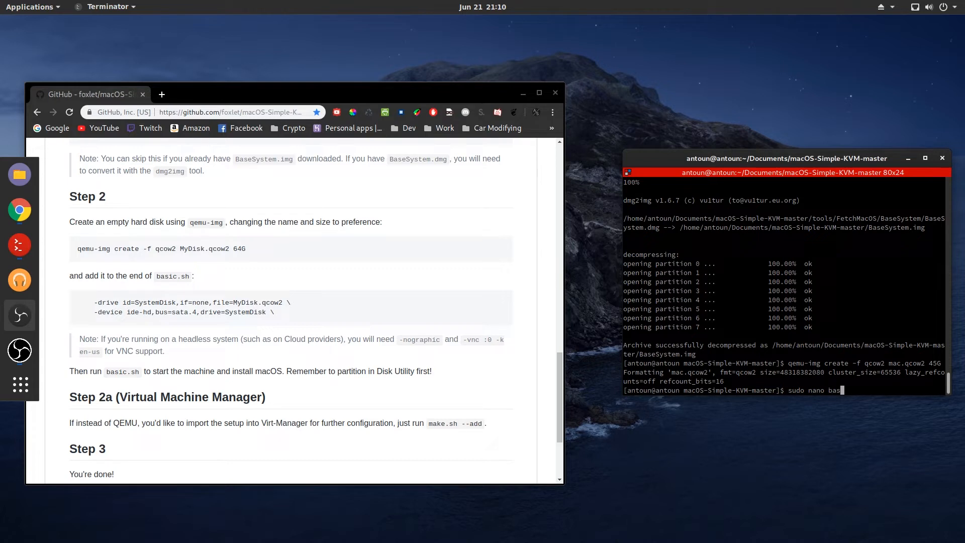
key("Return")
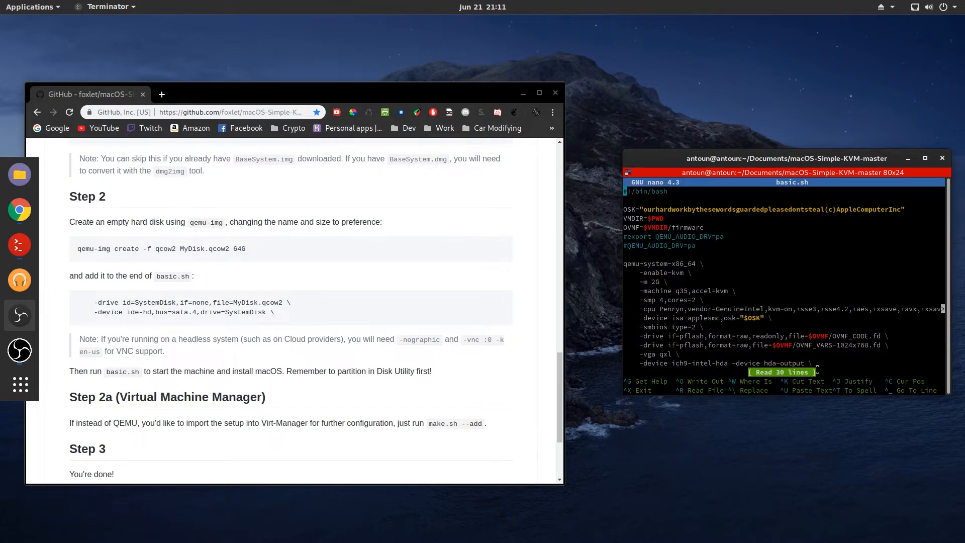
scroll("down", 3)
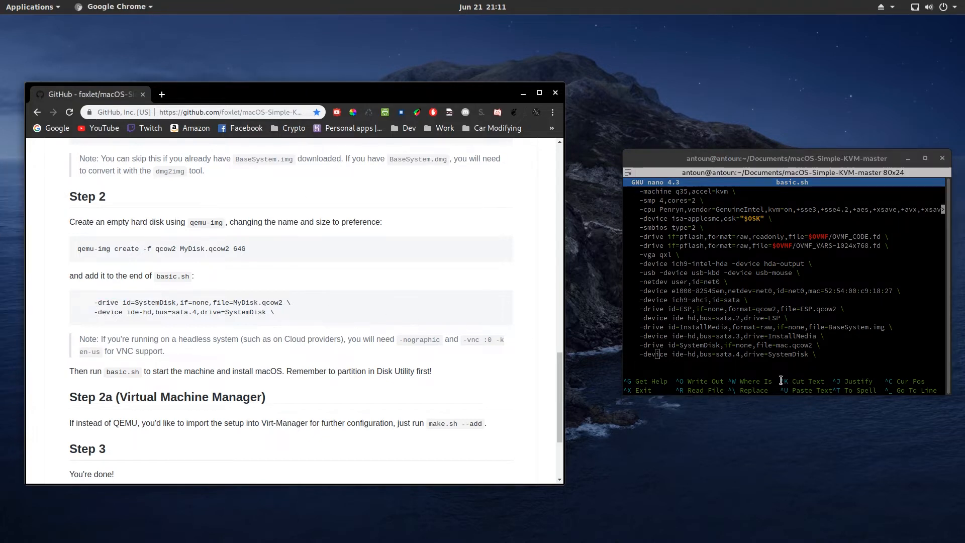
Step: Compare the SystemDisk drive lines in basic.sh against the README's MyDisk entry
left_click(782, 277)
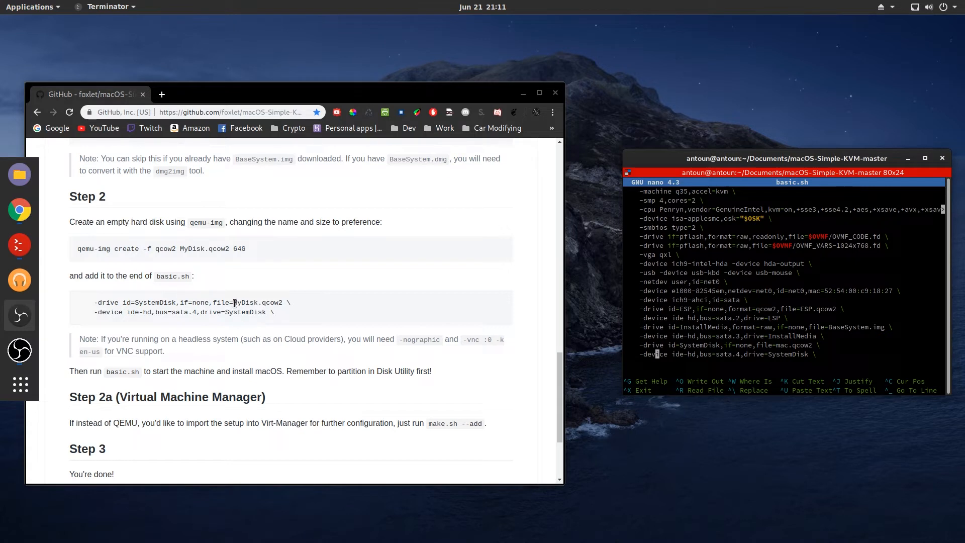
double_click(244, 302)
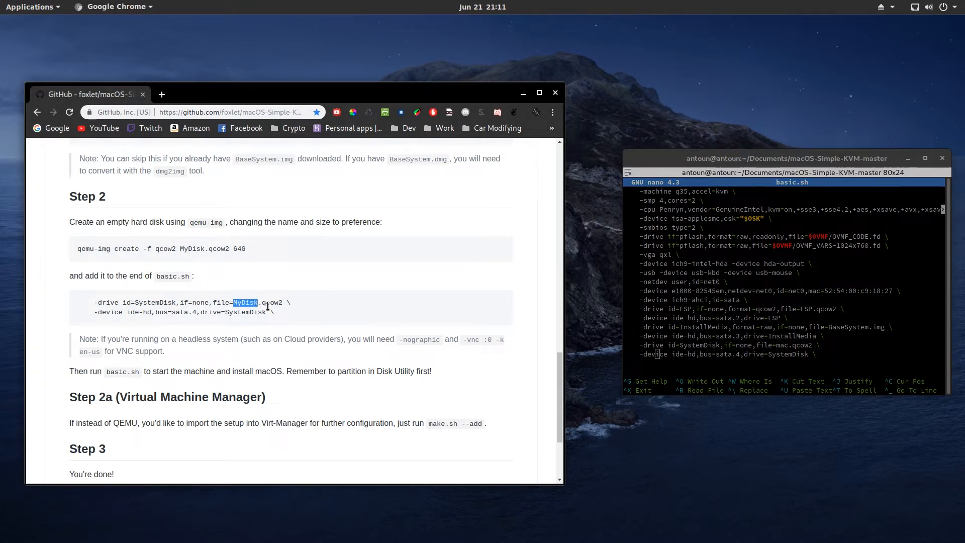
left_click(252, 301)
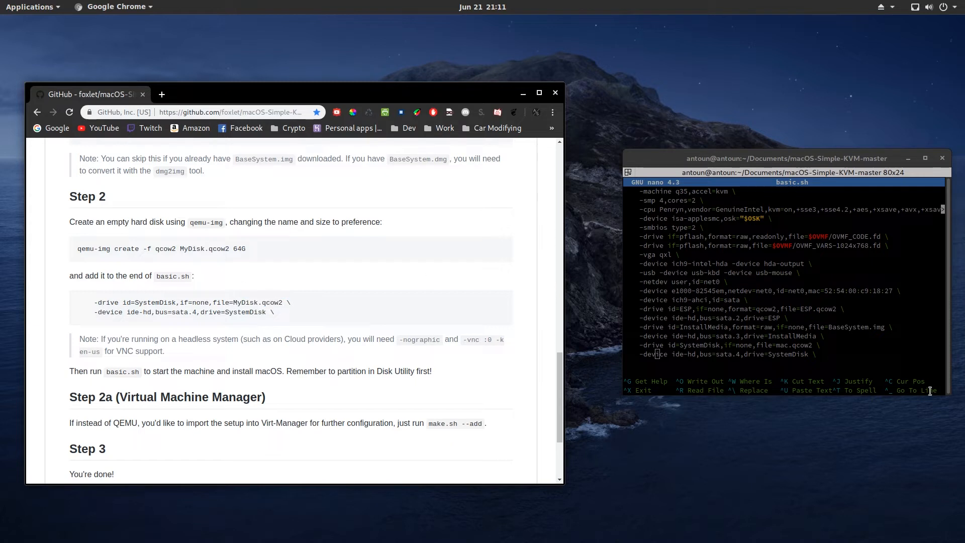
left_click(770, 345)
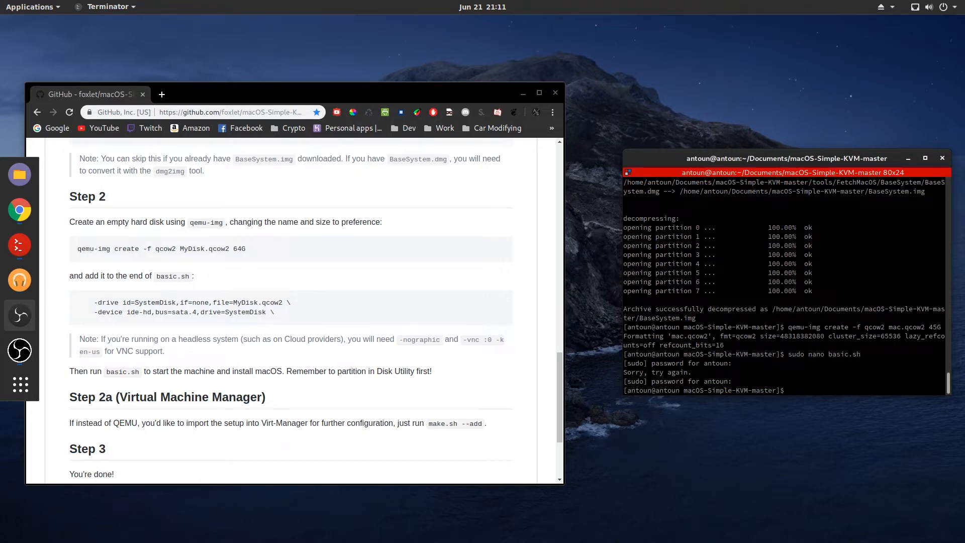
Step: Check the README's Step 3 and launch ./basic.sh to boot QEMU into Clover
scroll("down", 3)
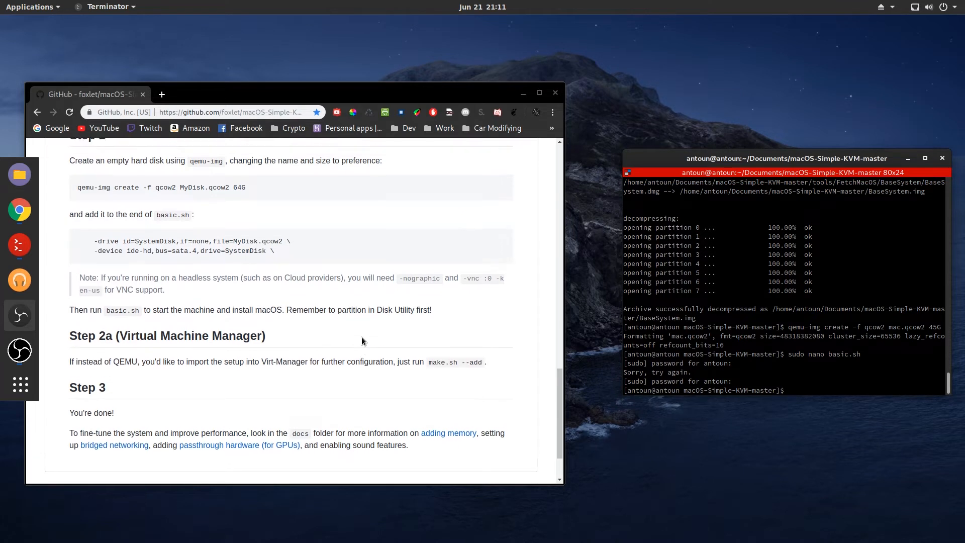
scroll("up", 3)
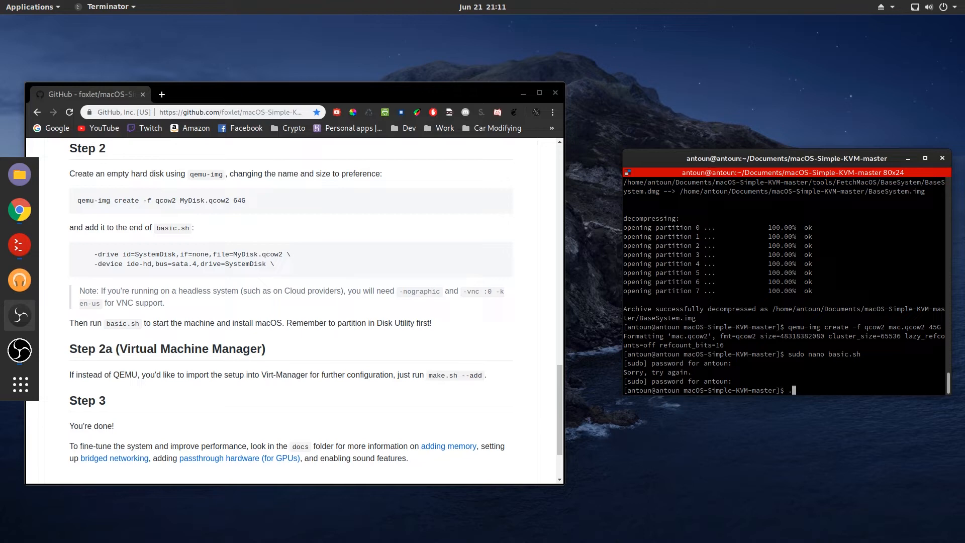
type("./basic.sh")
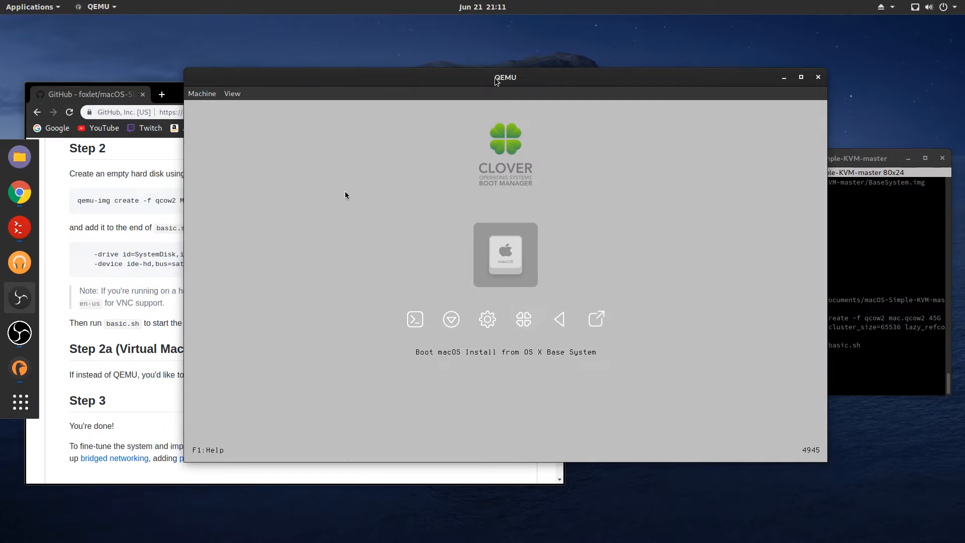
mouse_move(381, 121)
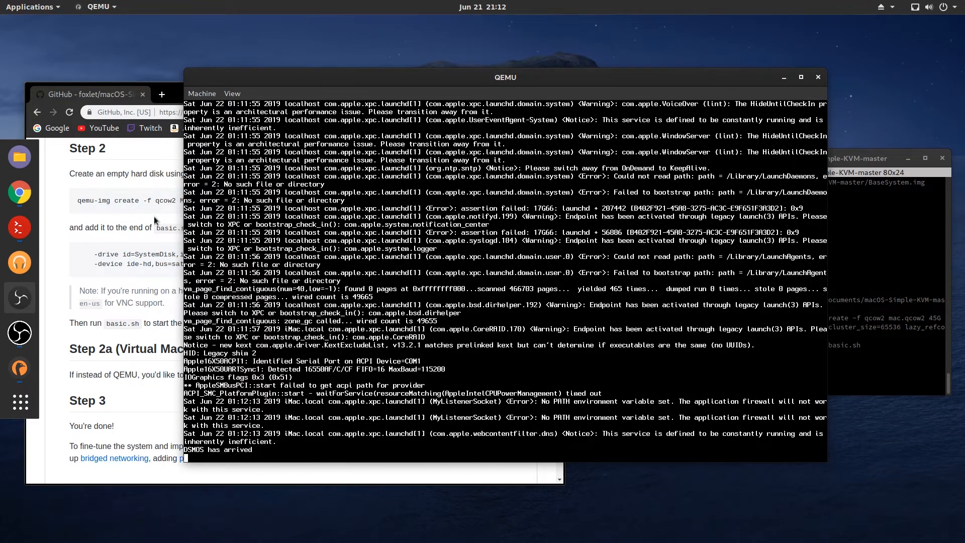
mouse_move(261, 310)
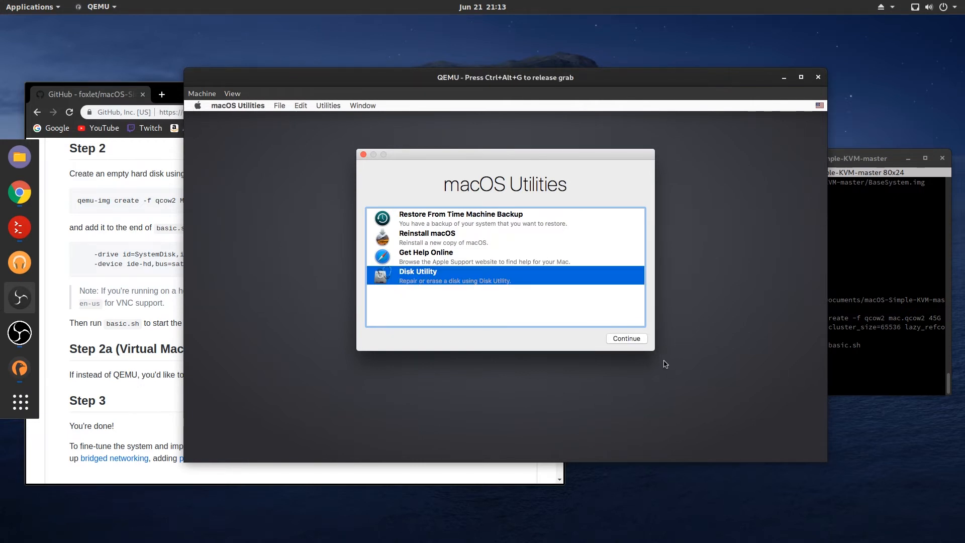
Step: Open Disk Utility, select the 48.32 GB QEMU HARDDISK Media and choose Erase
left_click(625, 338)
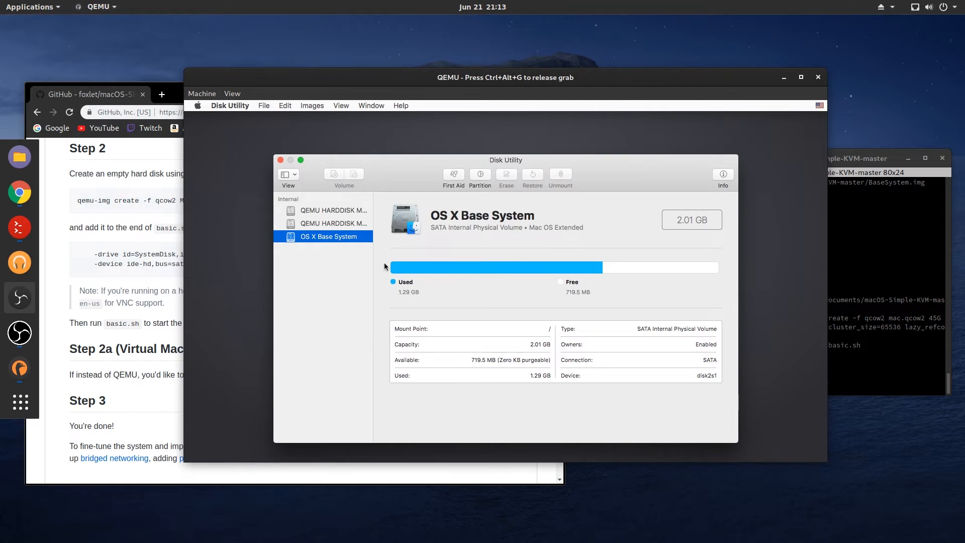
left_click(332, 222)
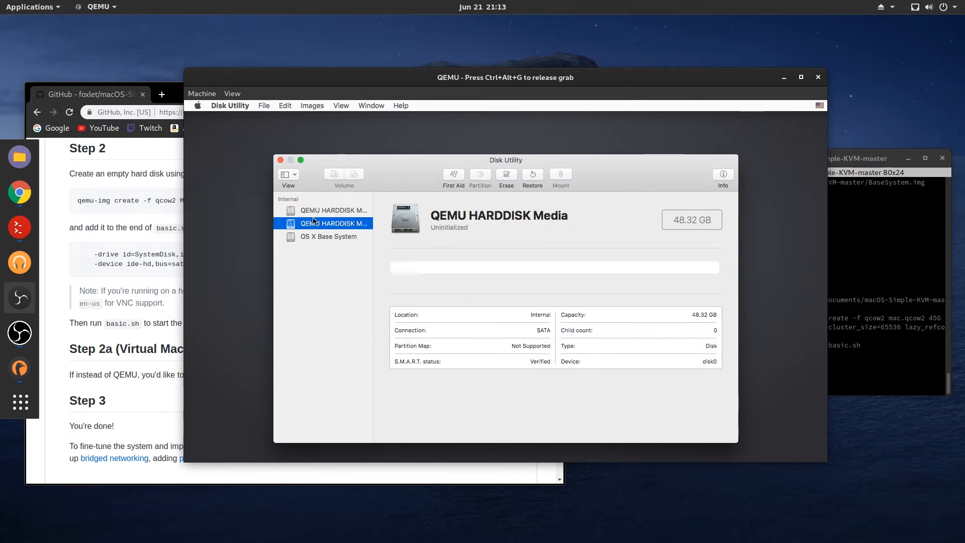
mouse_move(766, 225)
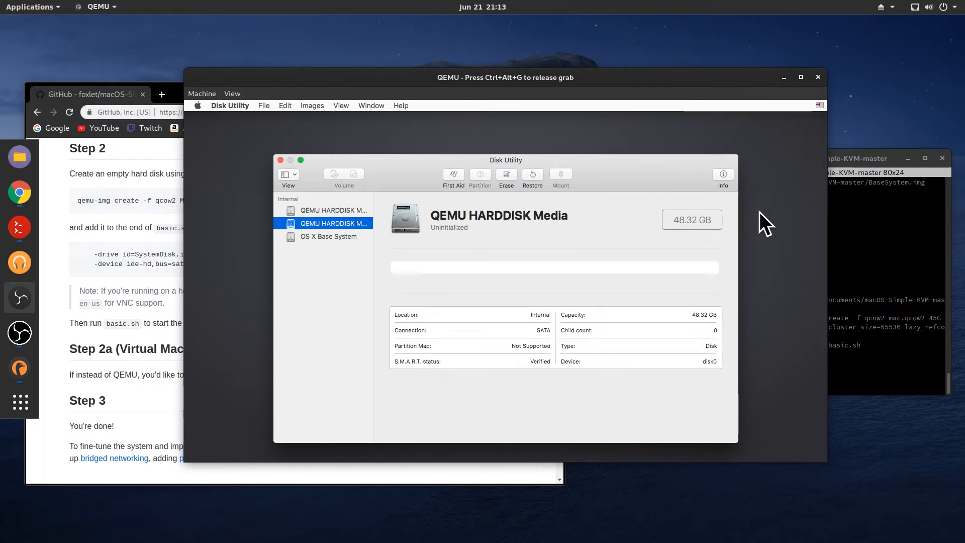
mouse_move(615, 242)
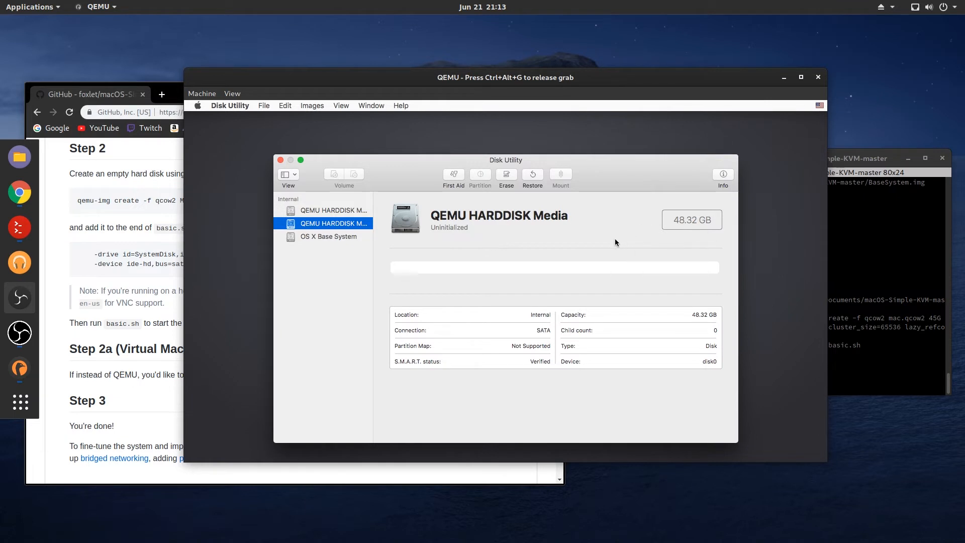
left_click(505, 175)
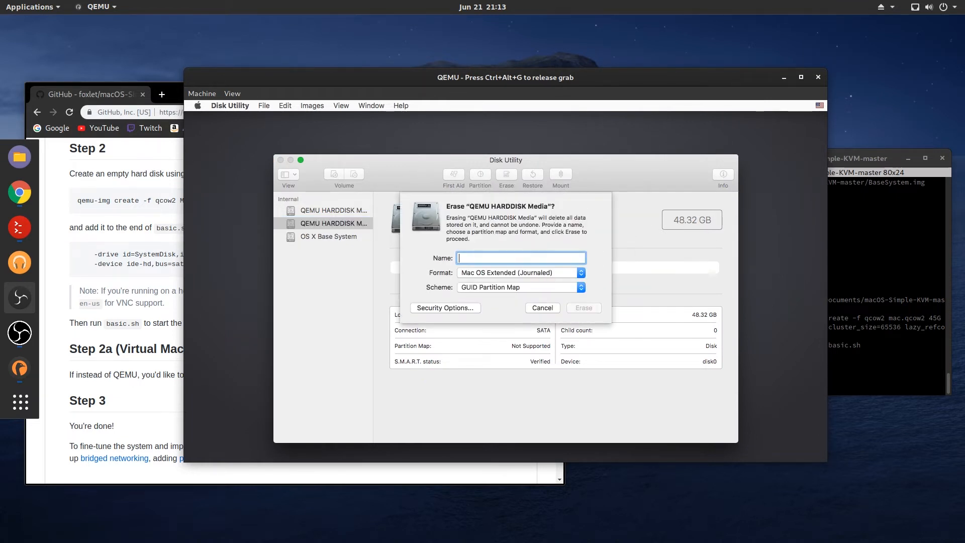
Step: Erase the disk as 'Mac OSX', Mac OS Extended (Journaled) with GUID, then dismiss the report
type("Mar")
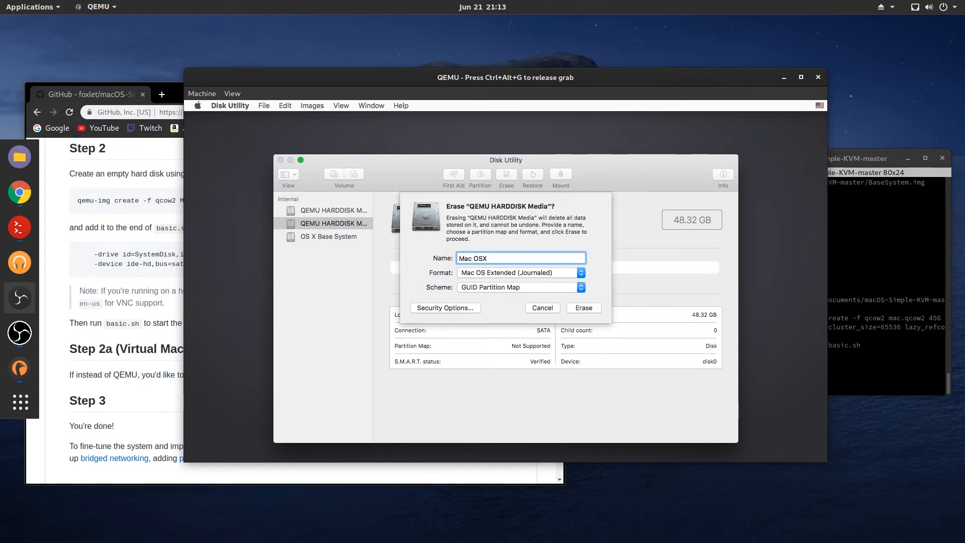
left_click(581, 308)
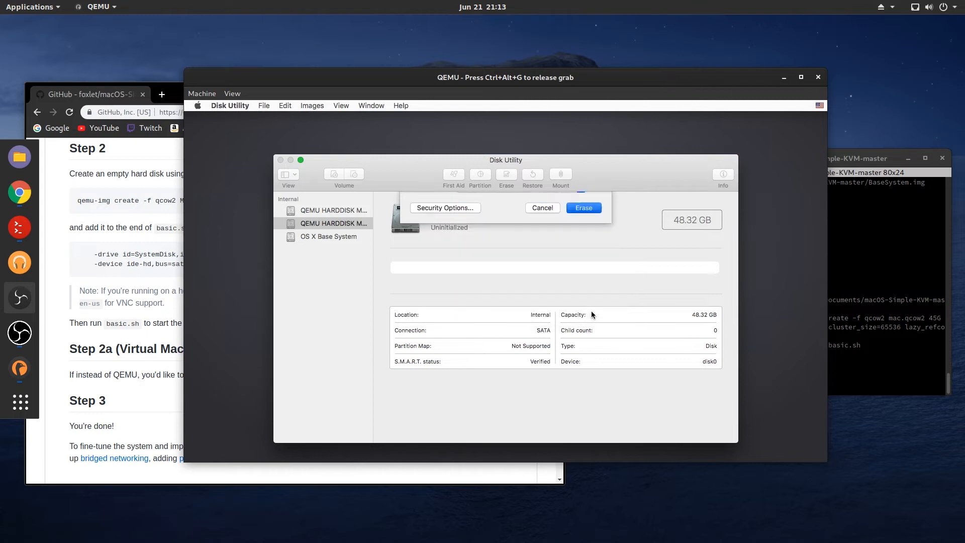
left_click(582, 208)
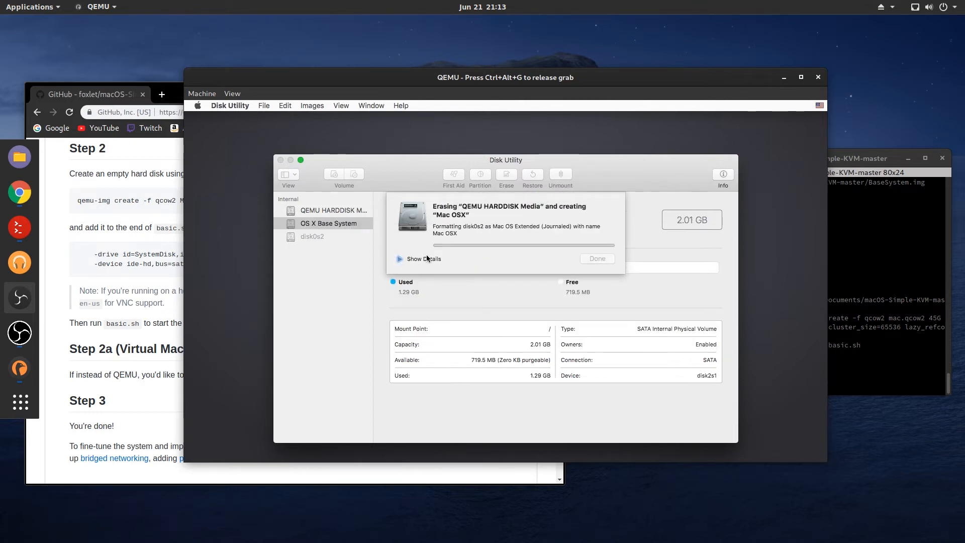
left_click(423, 258)
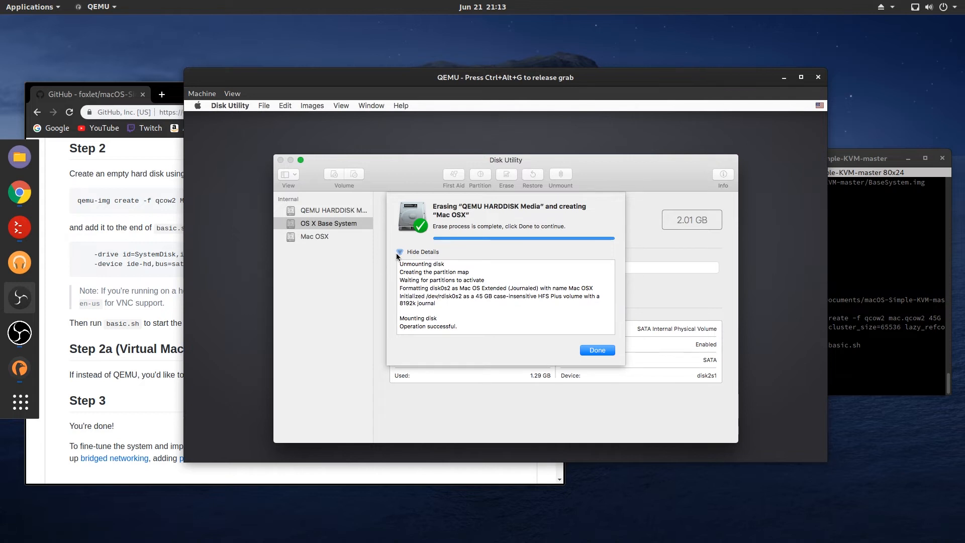
left_click(595, 350)
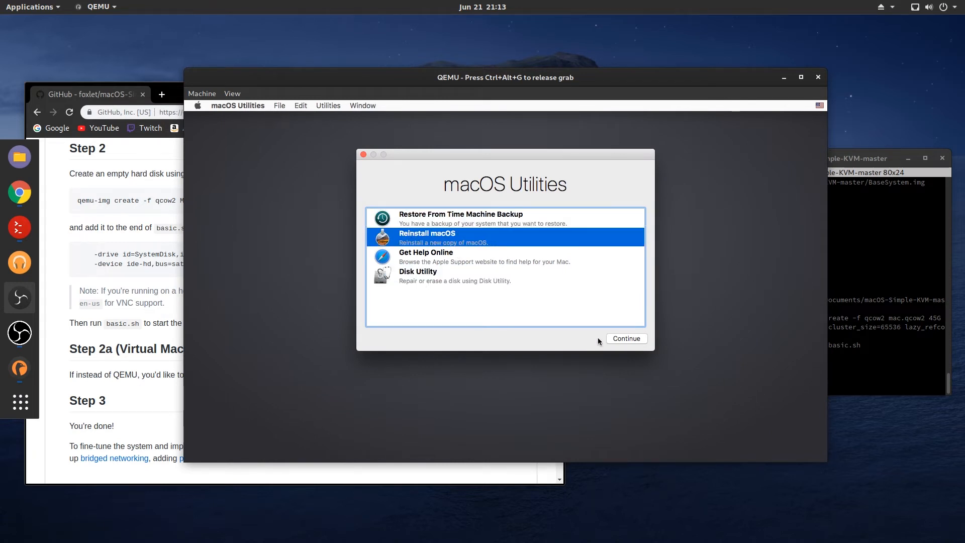
mouse_move(600, 351)
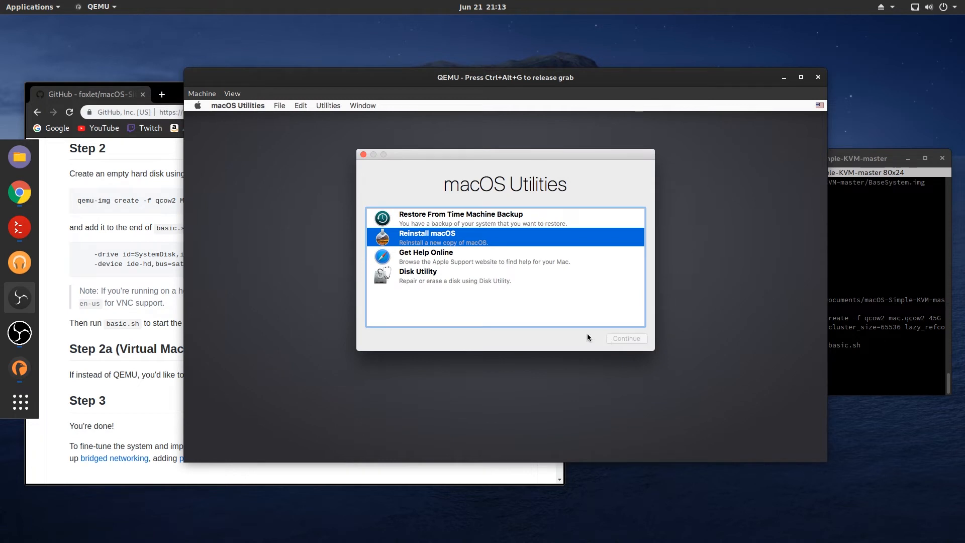
Step: Choose Reinstall macOS in macOS Utilities and continue into the installer
left_click(625, 338)
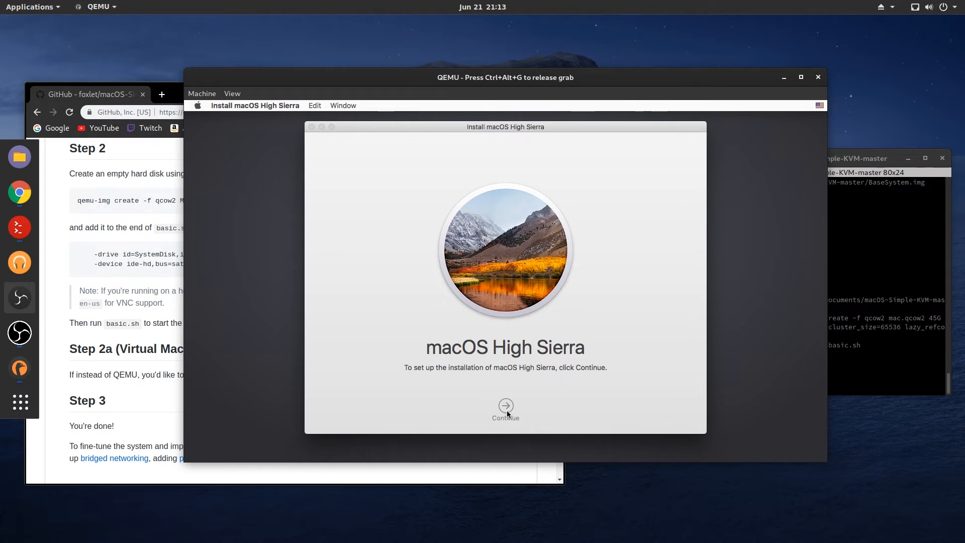
Step: Agree to the High Sierra license and install it onto the Mac OSX disk
left_click(505, 405)
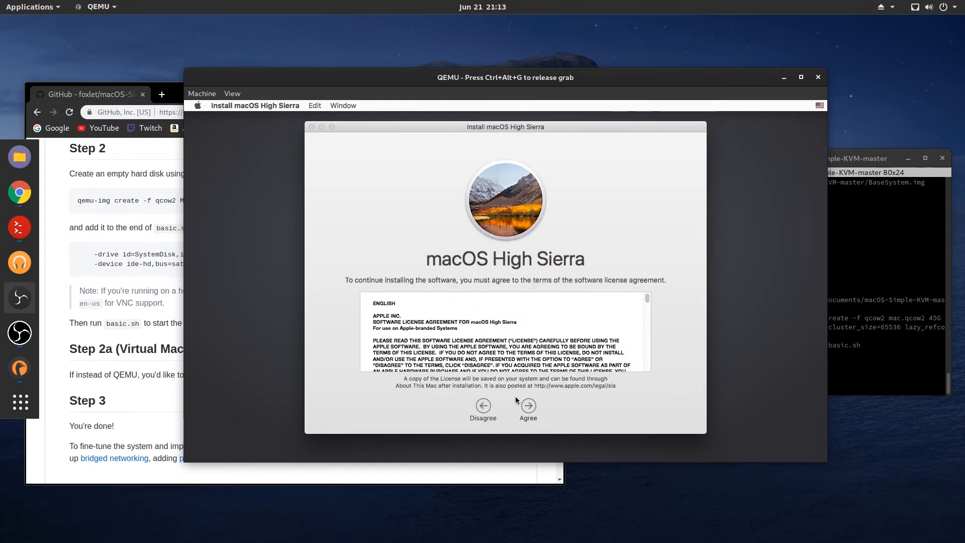
left_click(526, 410)
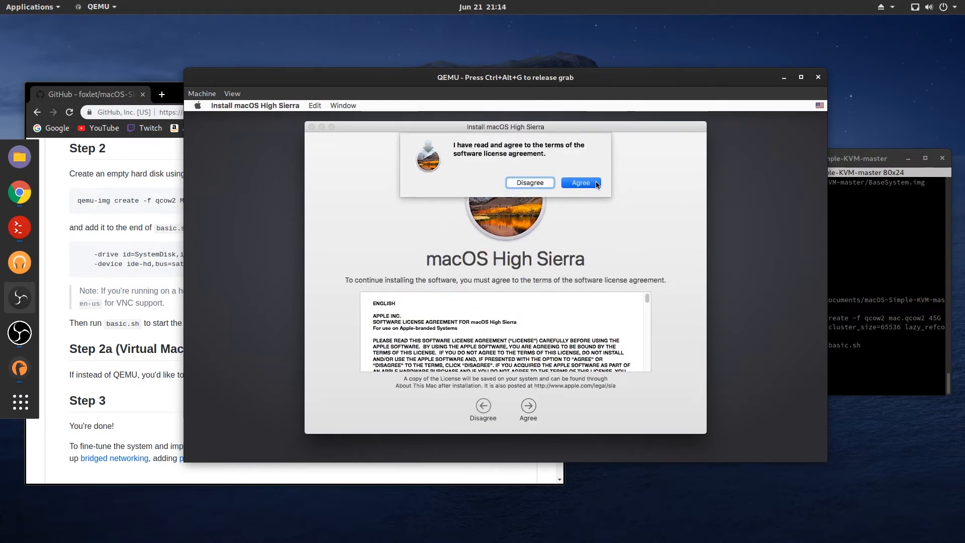
left_click(579, 182)
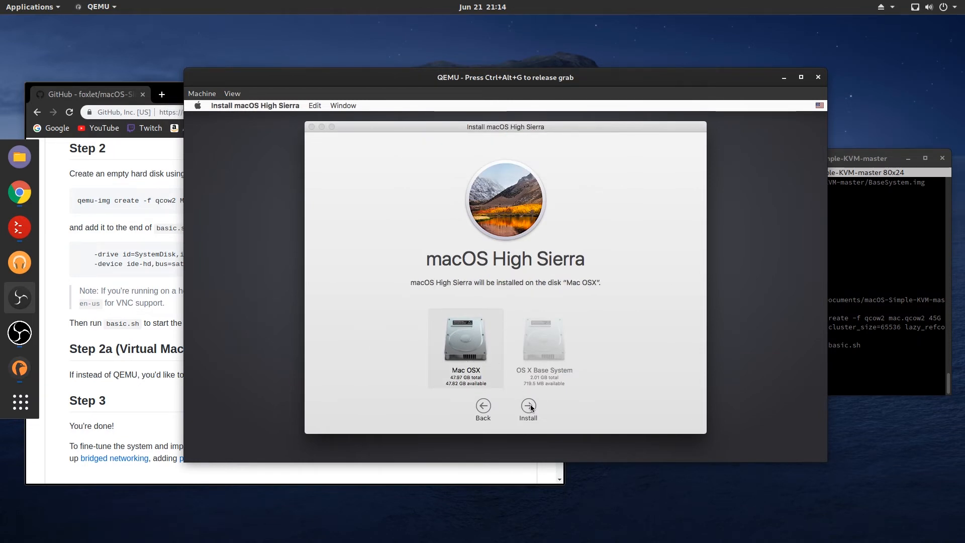
left_click(527, 406)
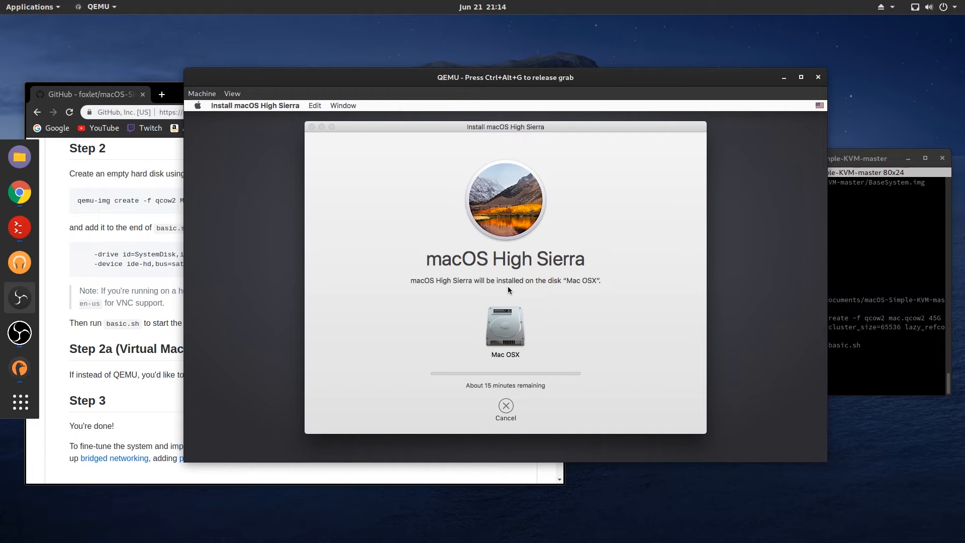
mouse_move(444, 258)
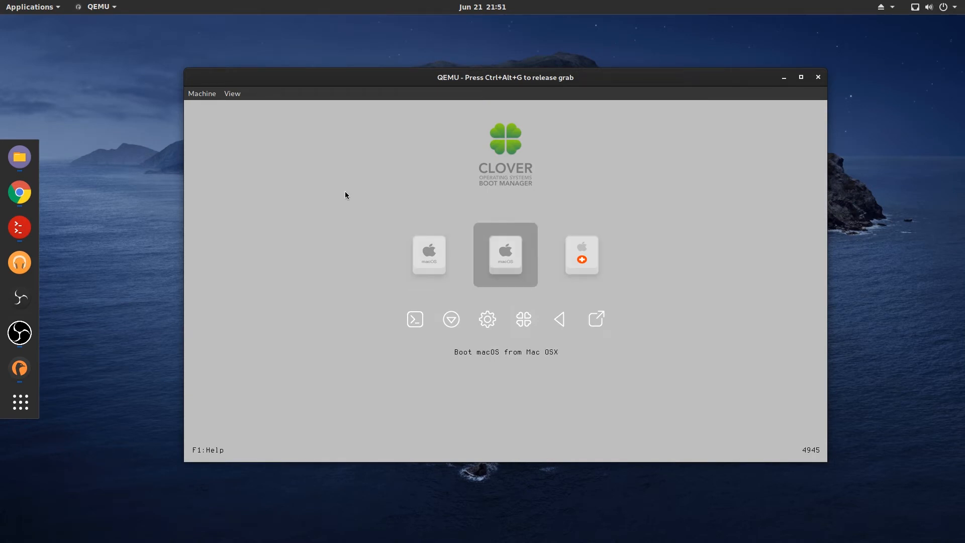
Step: In Clover, move the selection right and back to 'Boot macOS from Mac OSX'
key("Right")
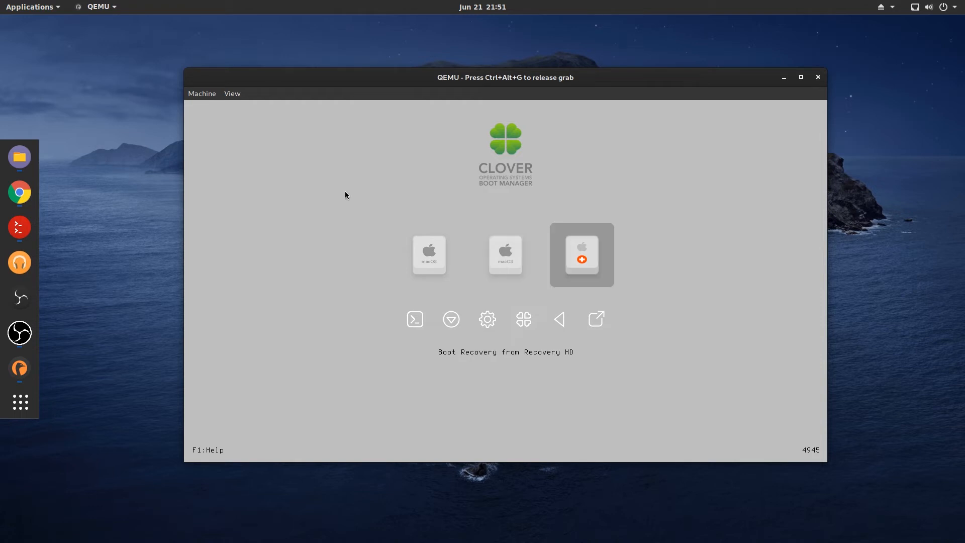
key("Left")
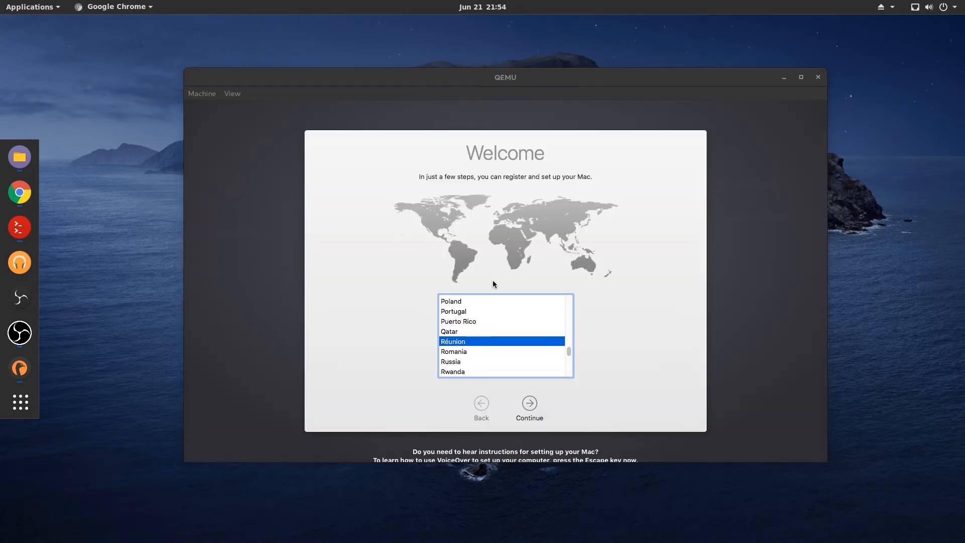
Step: Choose United States from the Welcome screen's country list and continue
scroll("down", 3)
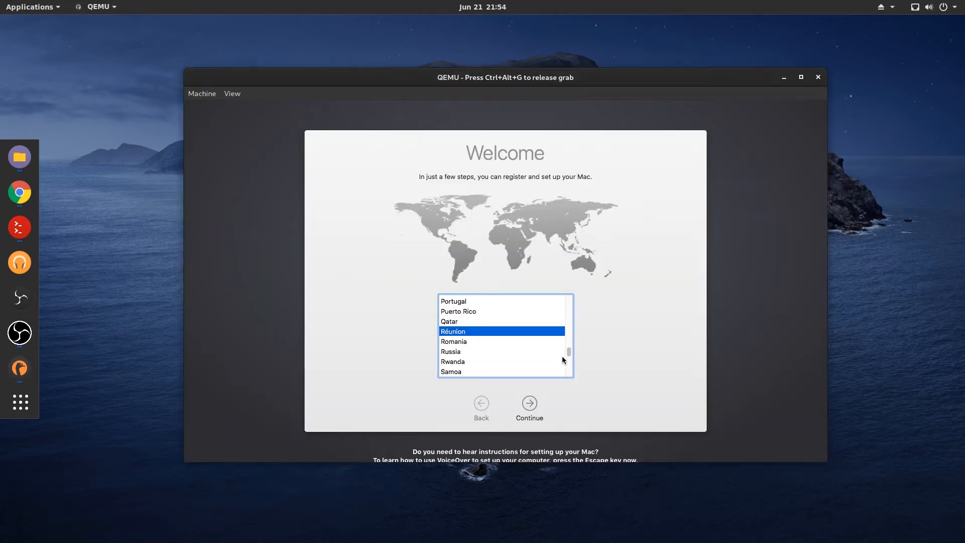
scroll("up", 3)
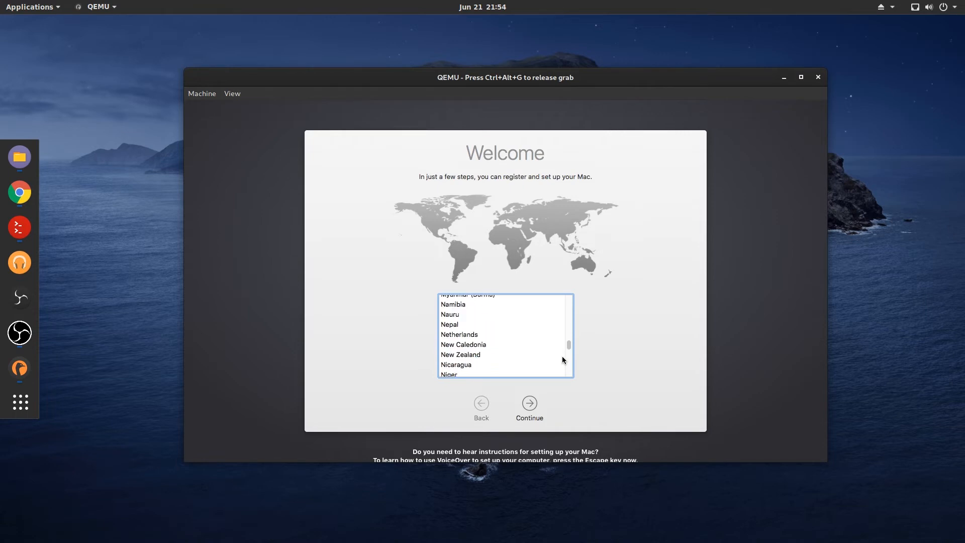
scroll("down", 3)
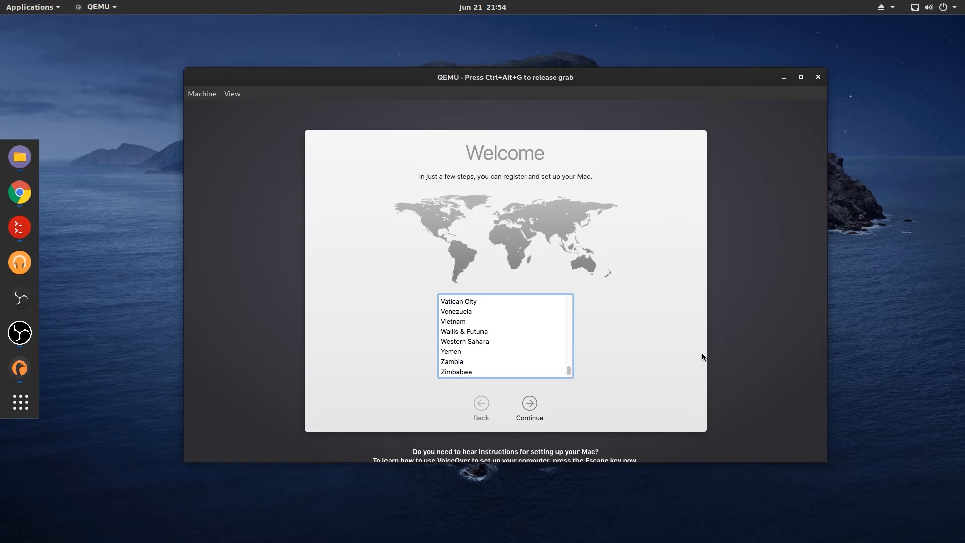
scroll("up", 3)
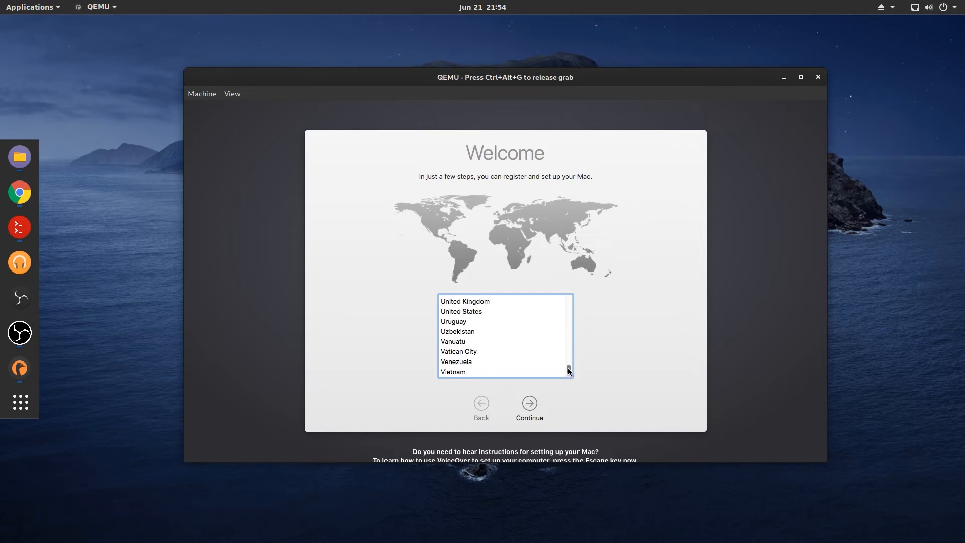
scroll("up", 3)
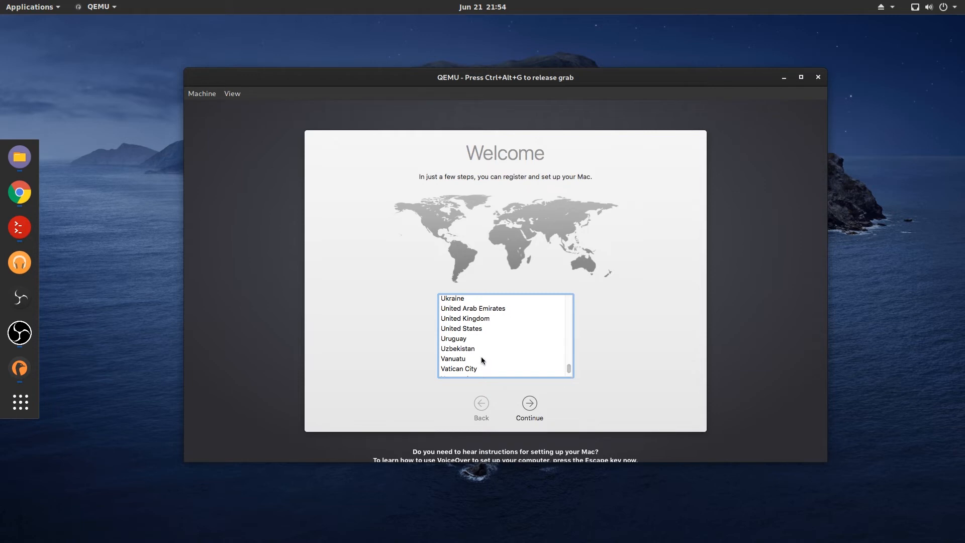
left_click(453, 346)
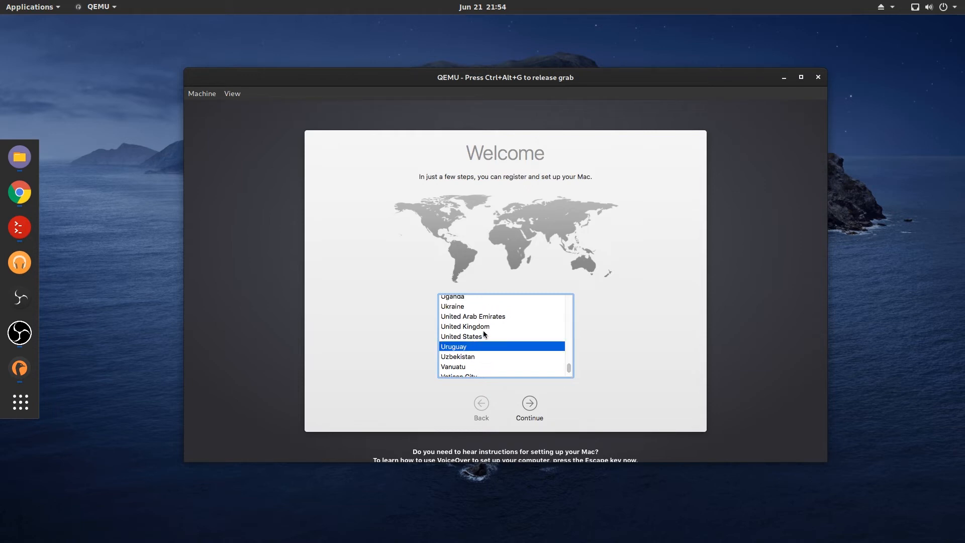
left_click(461, 336)
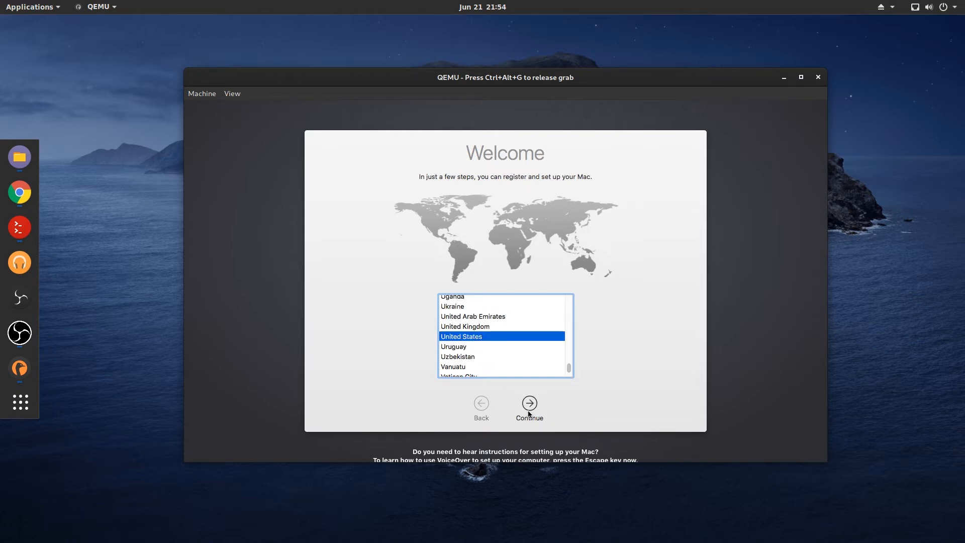
left_click(528, 405)
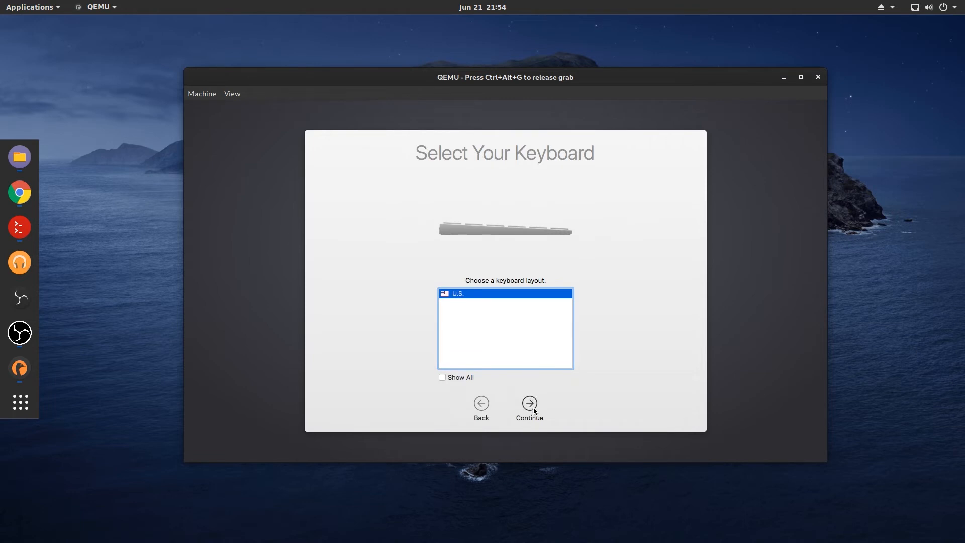
Step: Keep the U.S. keyboard, choose Don't transfer, and skip Apple ID sign-in
left_click(529, 404)
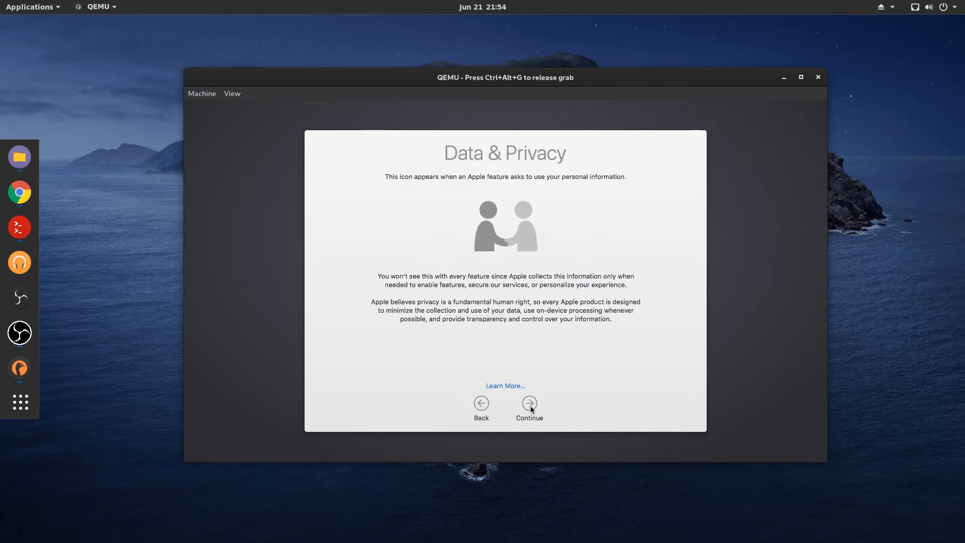
left_click(528, 403)
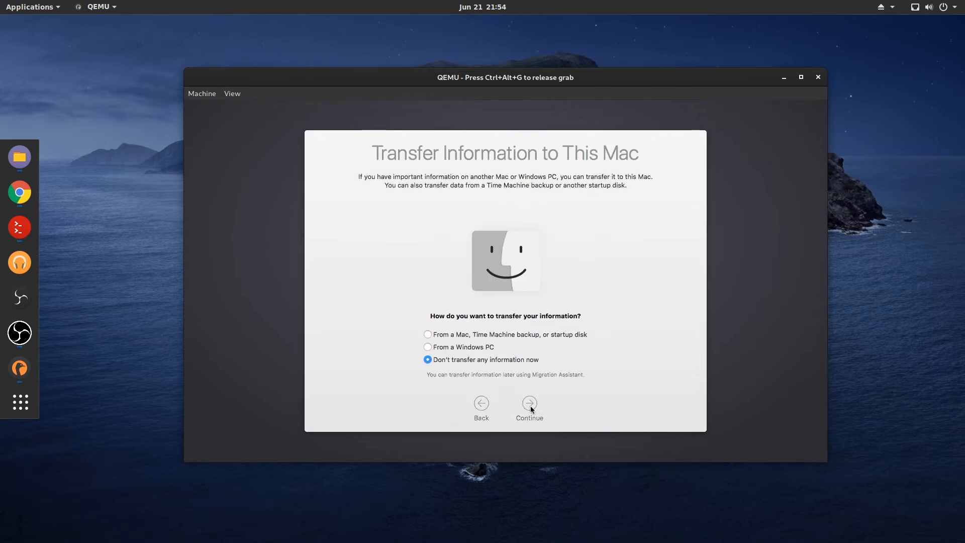
left_click(528, 403)
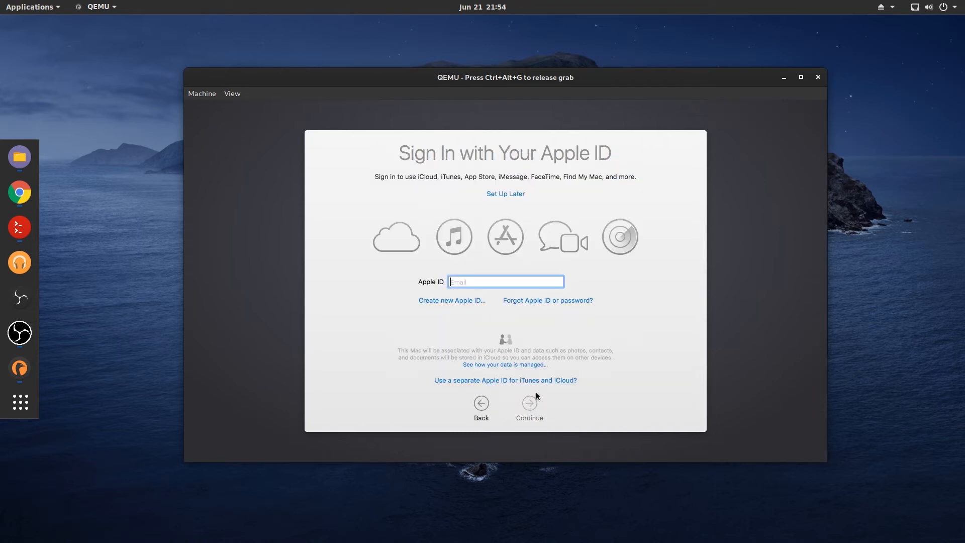
left_click(505, 192)
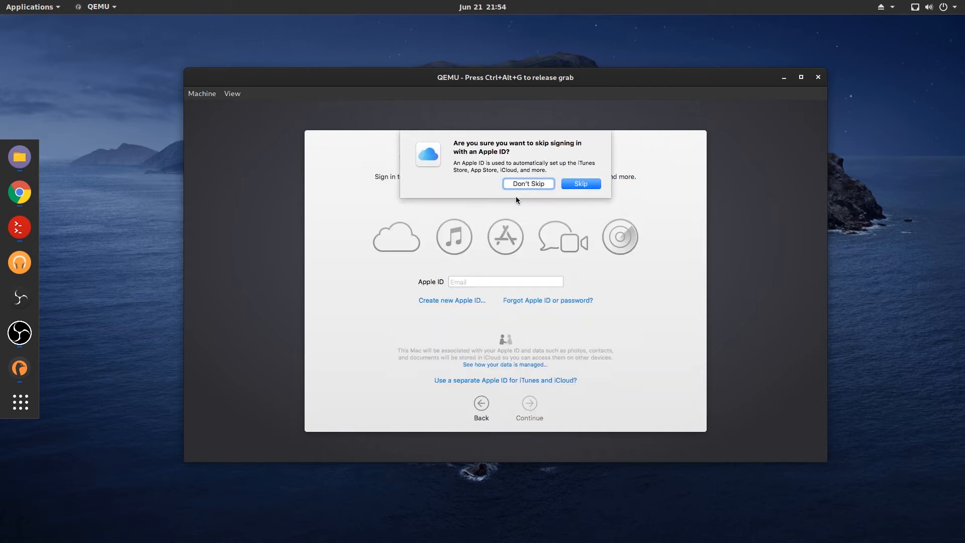
left_click(526, 184)
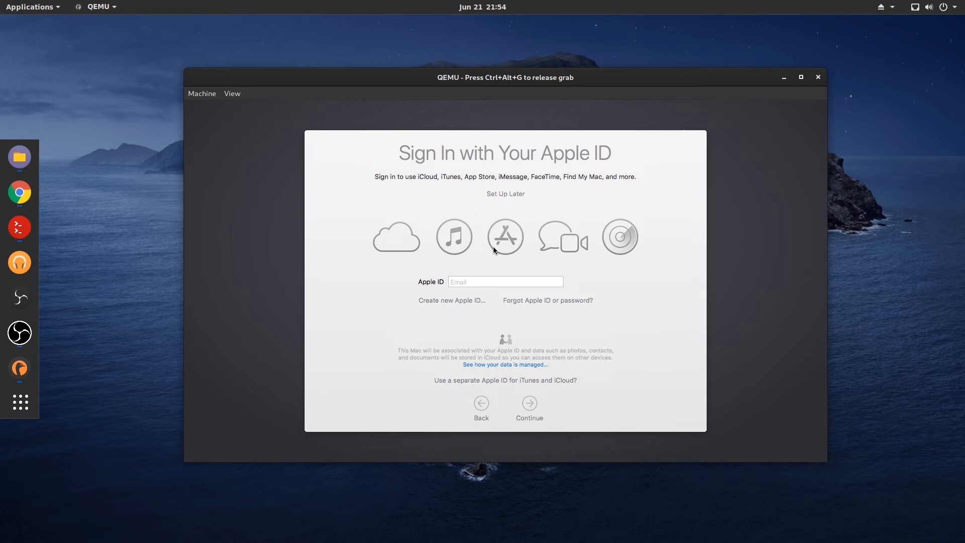
mouse_move(472, 290)
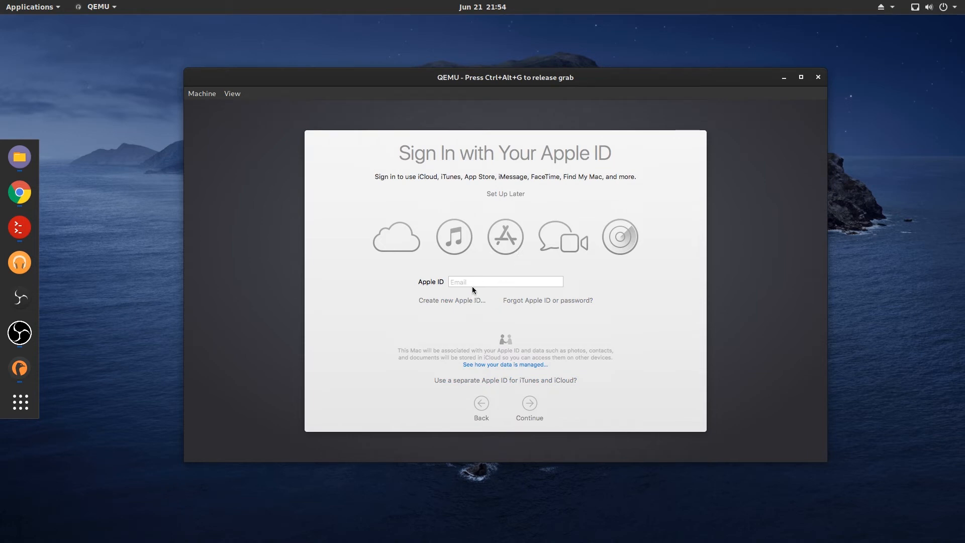
Step: Agree to the macOS High Sierra software license terms
left_click(528, 403)
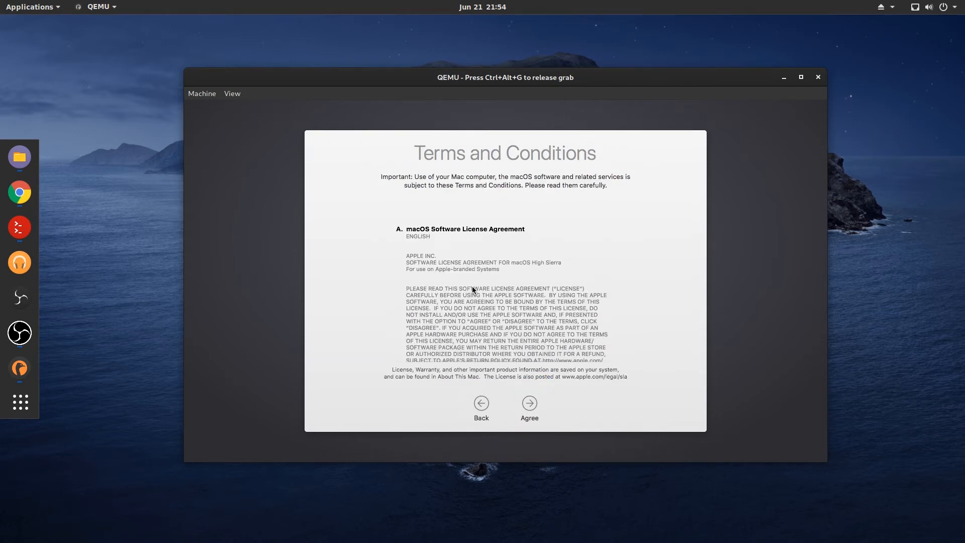
left_click(528, 403)
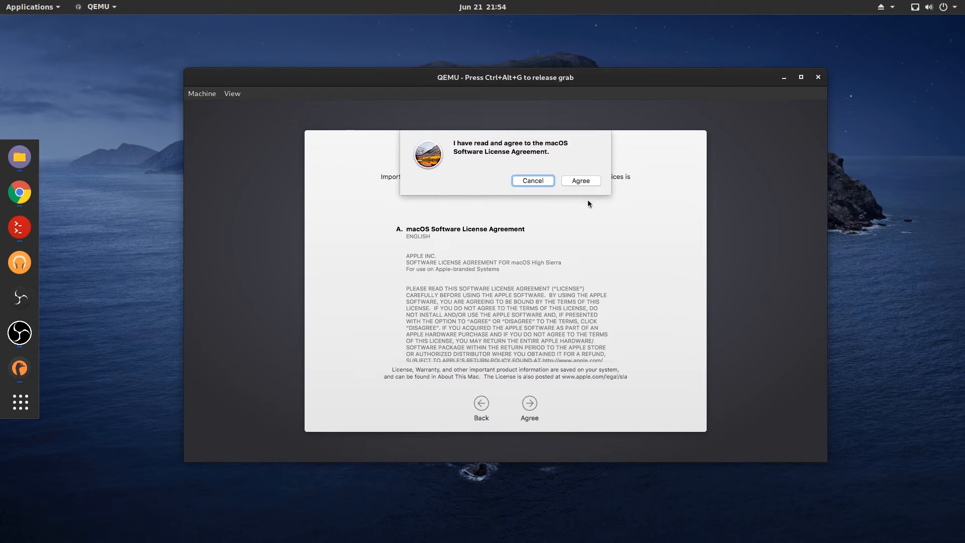
left_click(578, 181)
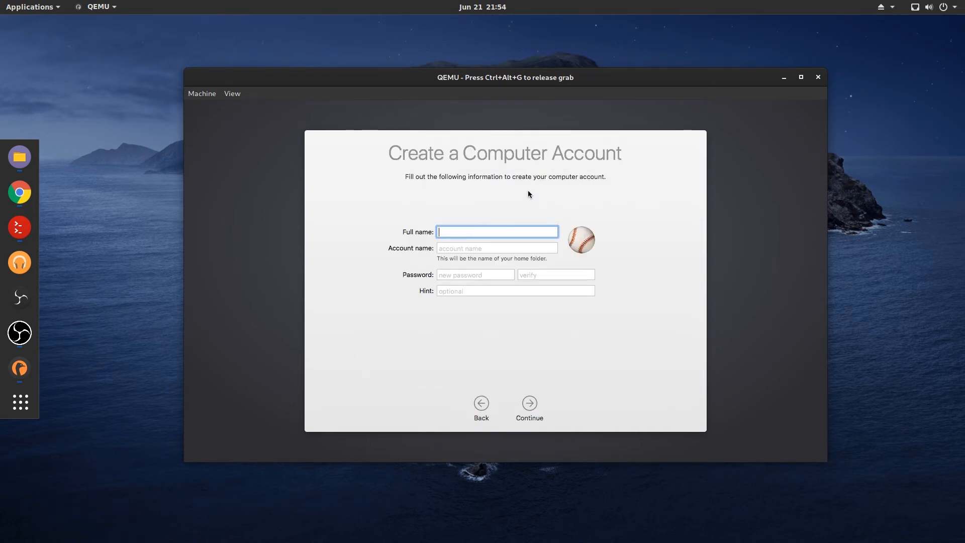
Step: Create the computer account with full name VM and a verified password
type("VM")
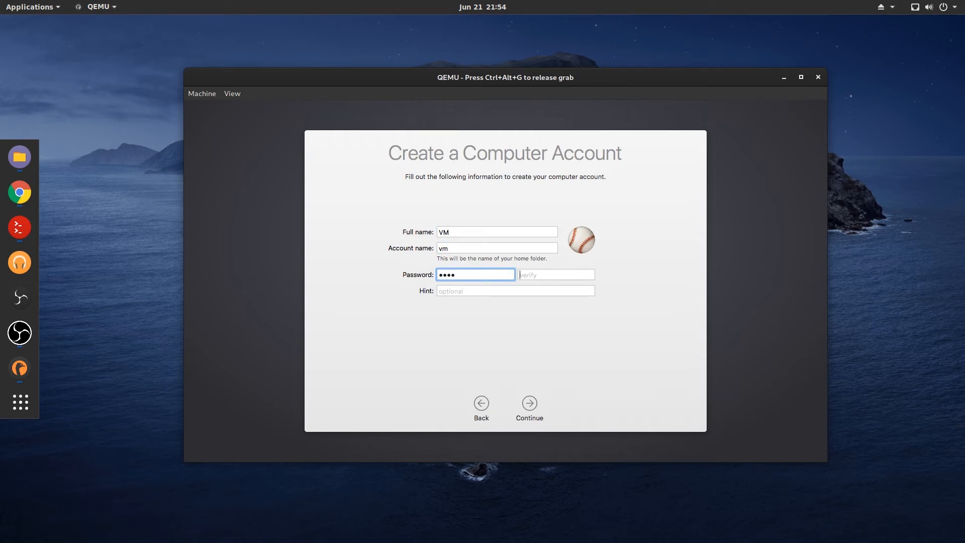
type("••••")
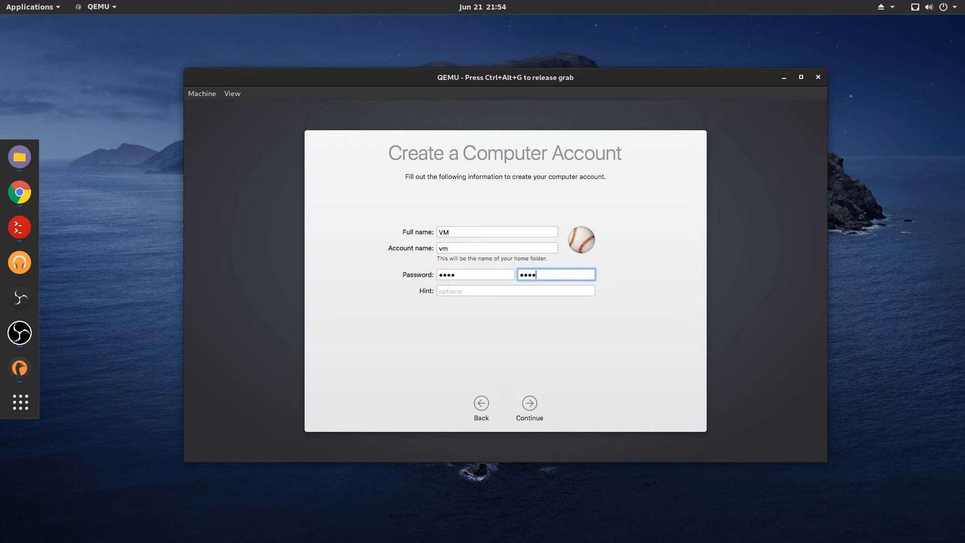
left_click(528, 403)
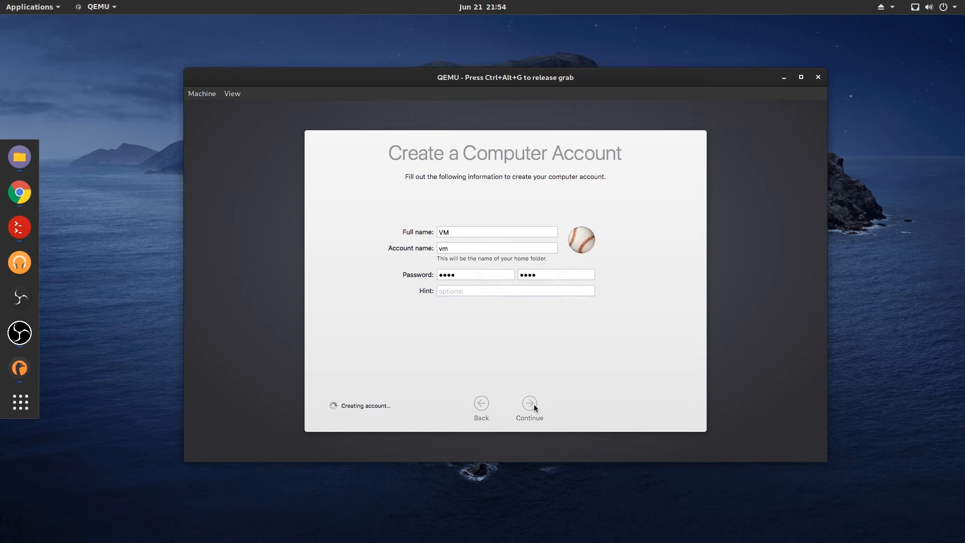
mouse_move(528, 383)
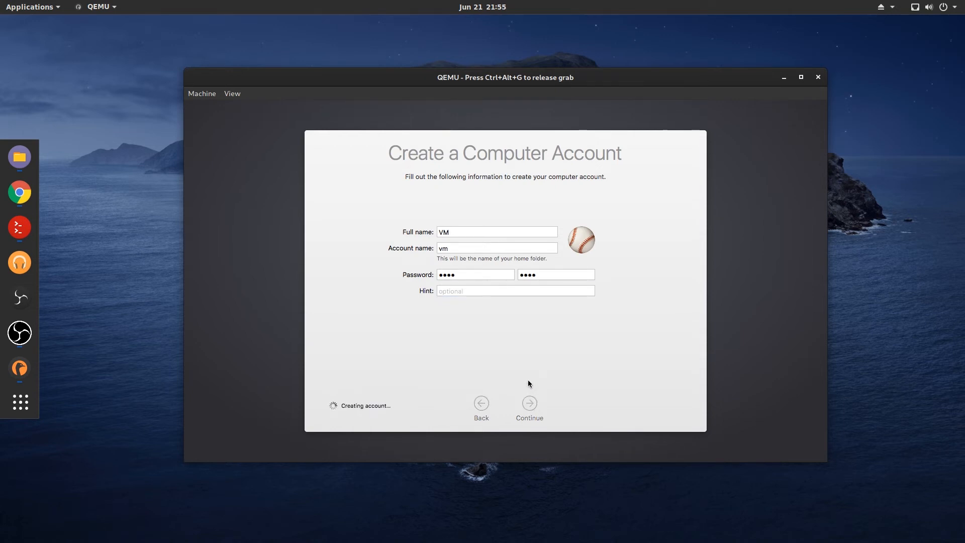
left_click(528, 402)
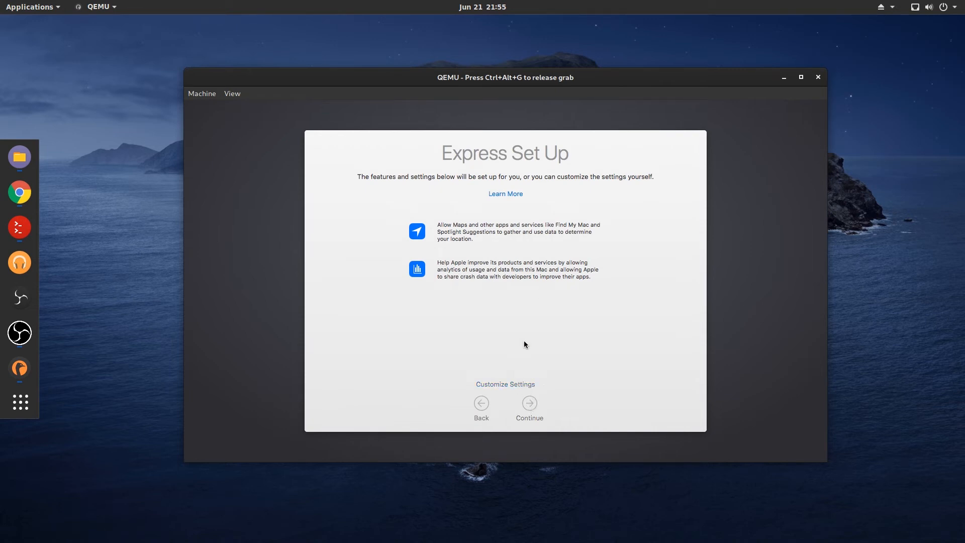
Step: Accept Express Set Up defaults and finish keyboard identification as ANSI type
left_click(528, 403)
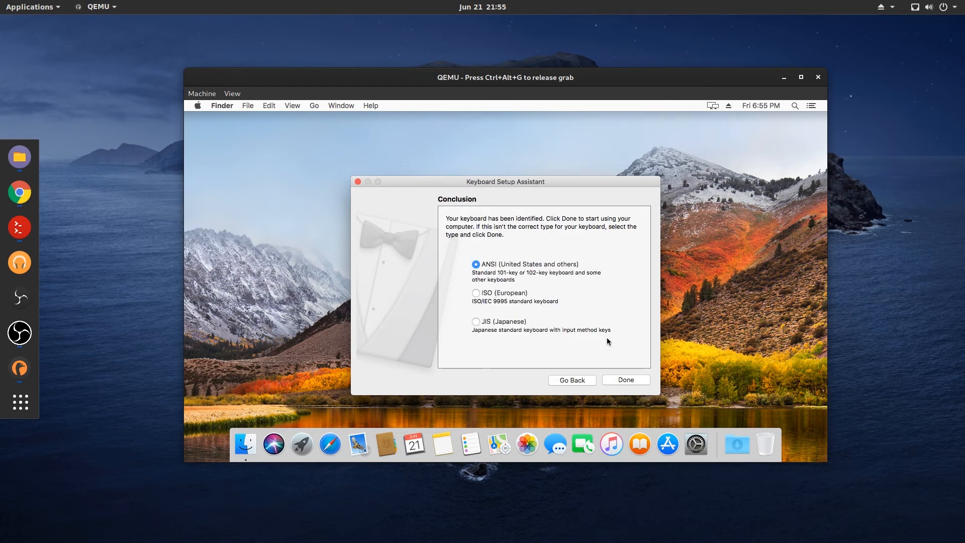
mouse_move(615, 392)
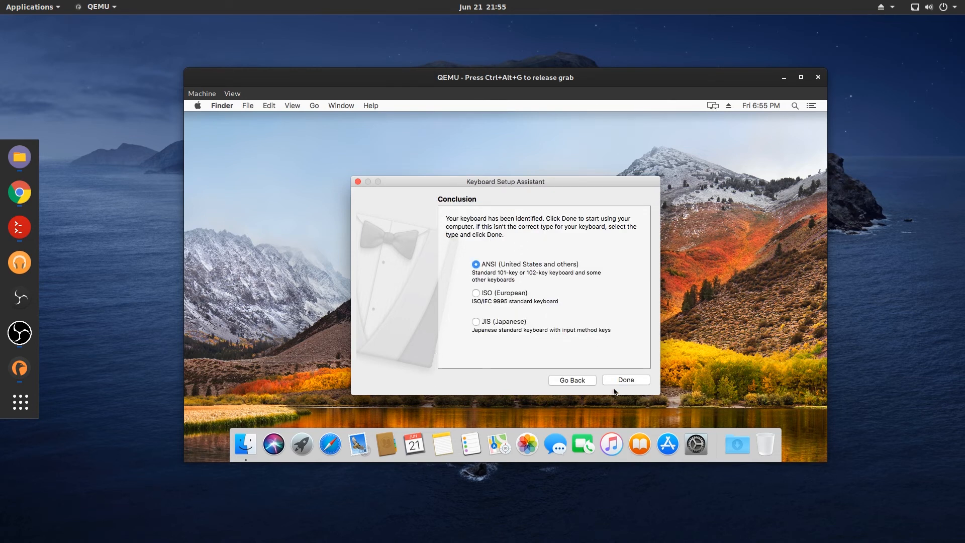
left_click(624, 379)
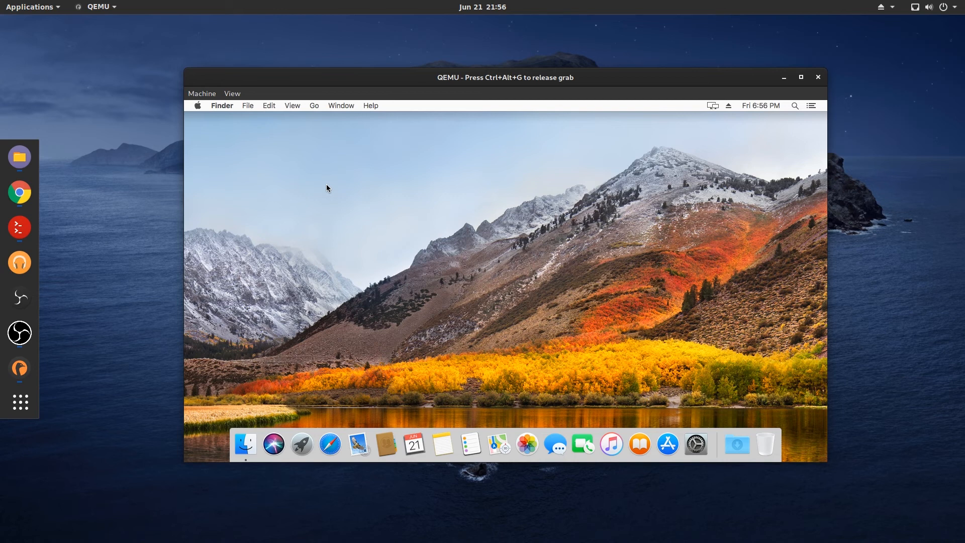
mouse_move(205, 111)
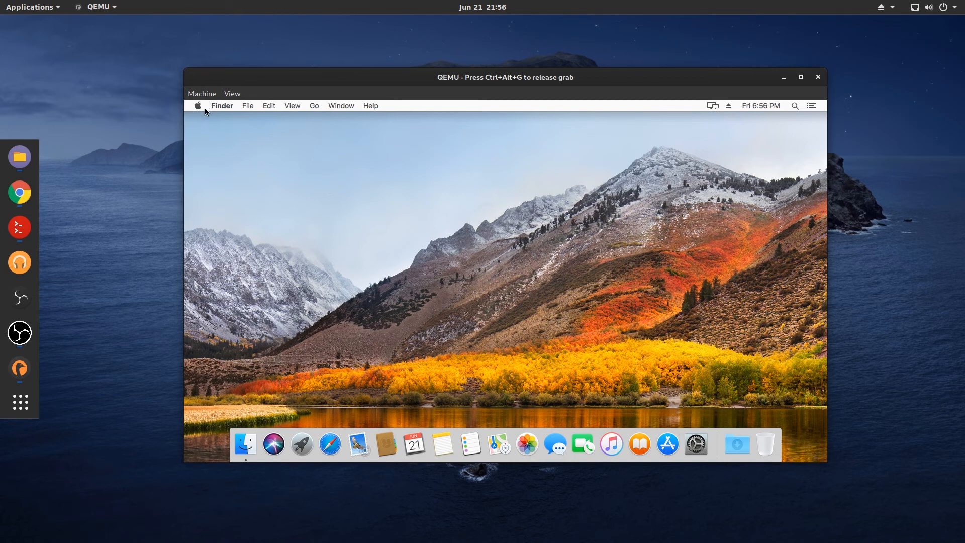
mouse_move(520, 240)
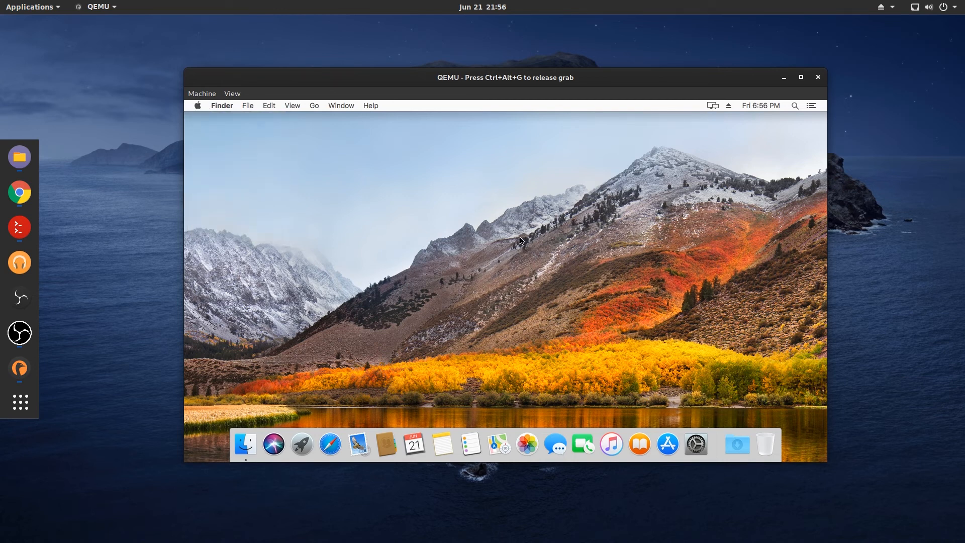
left_click(198, 105)
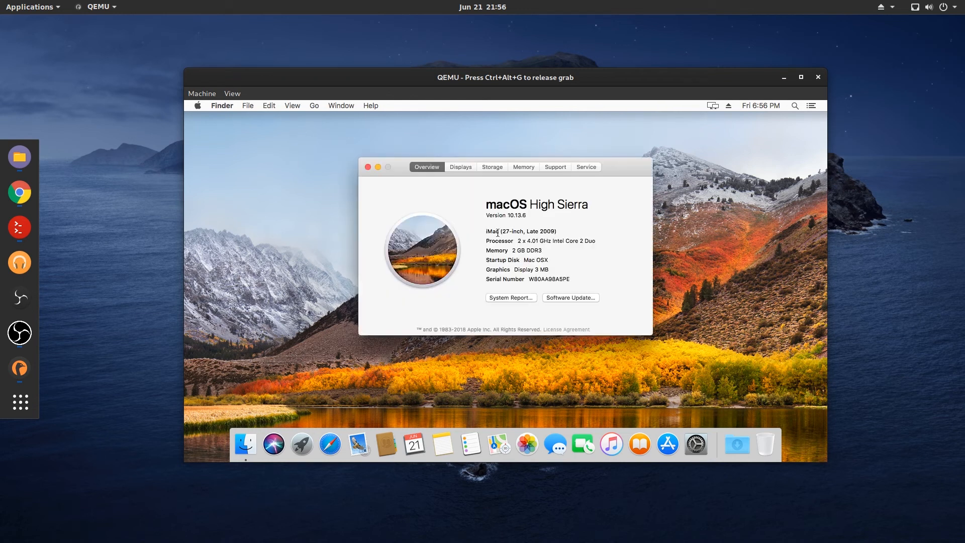
mouse_move(517, 249)
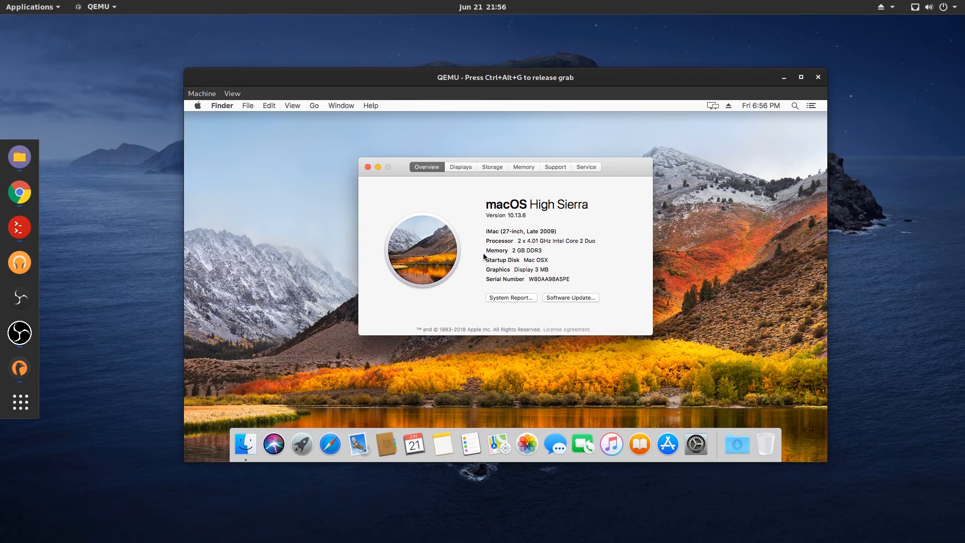
mouse_move(532, 261)
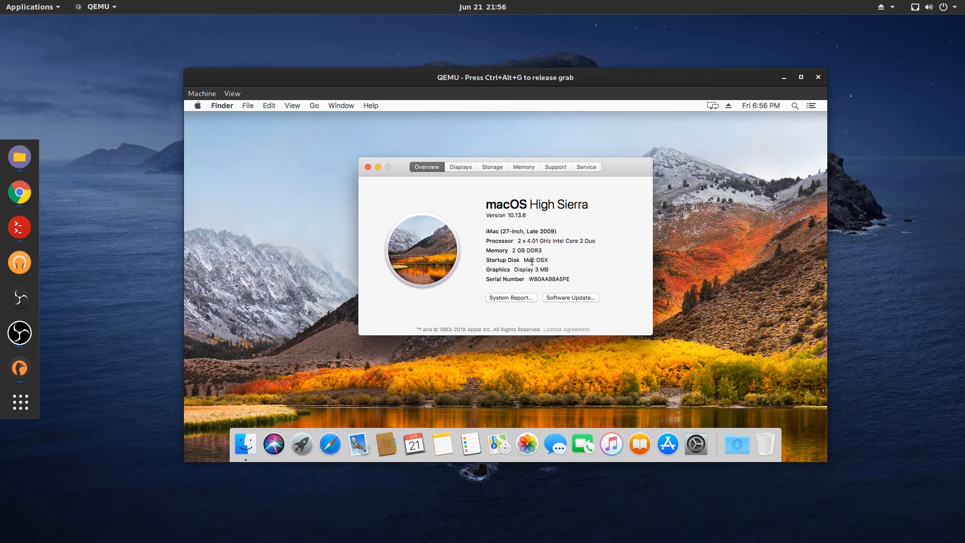
mouse_move(231, 154)
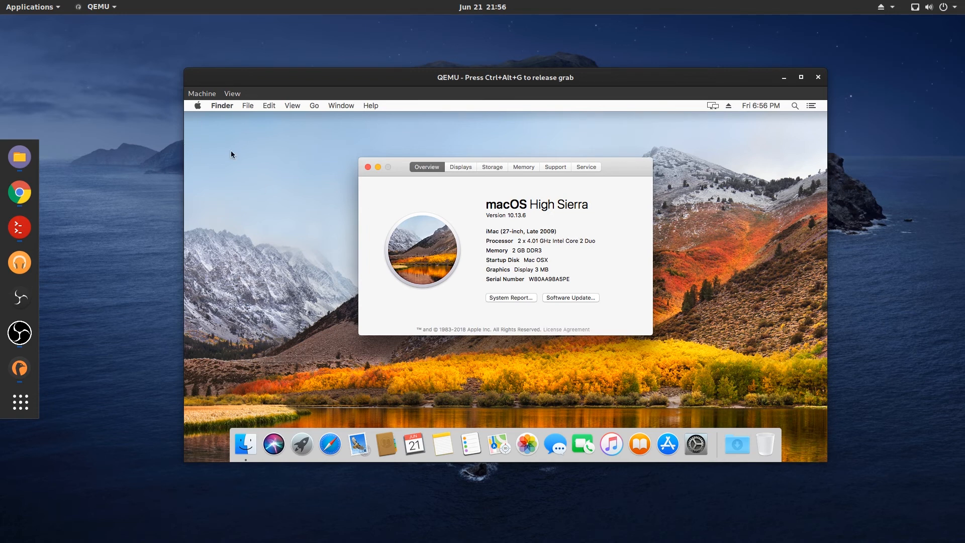
left_click(368, 166)
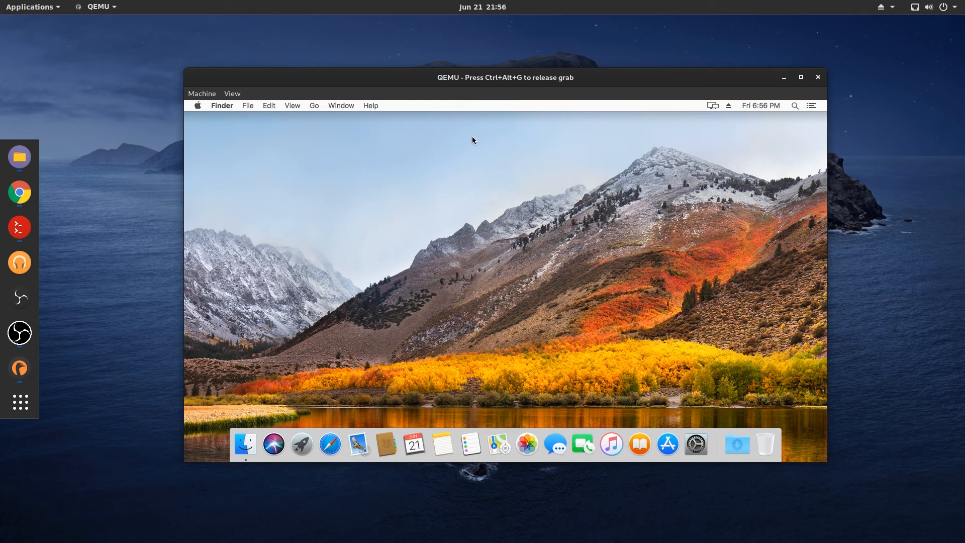
mouse_move(561, 167)
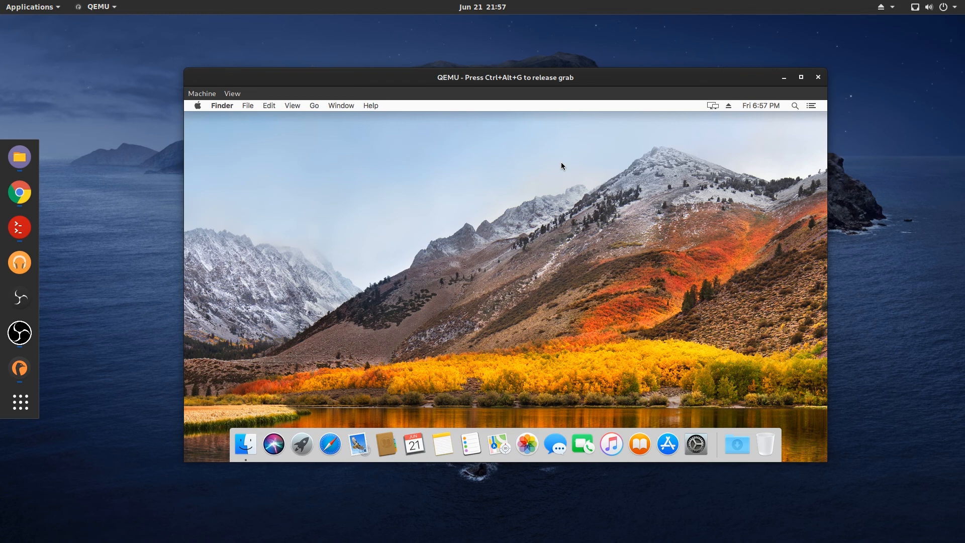
mouse_move(555, 160)
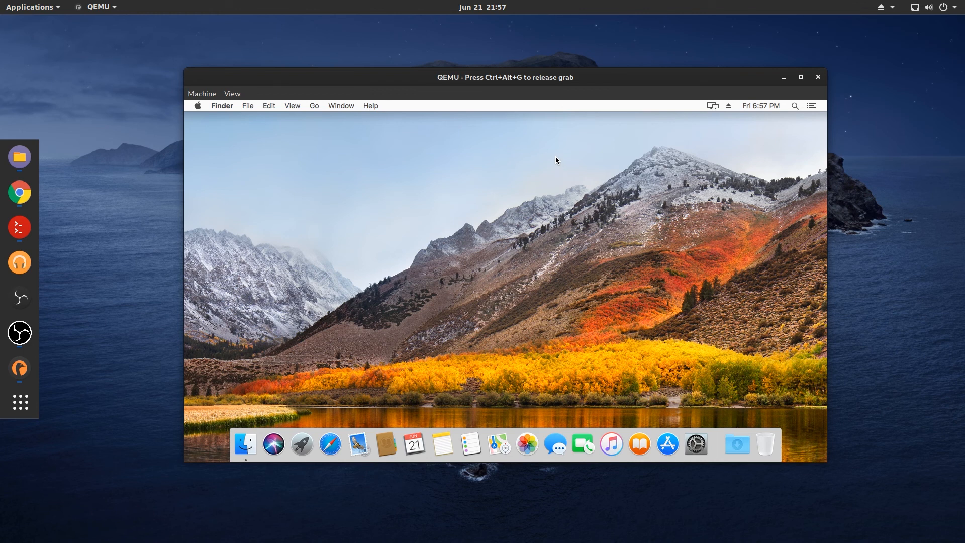